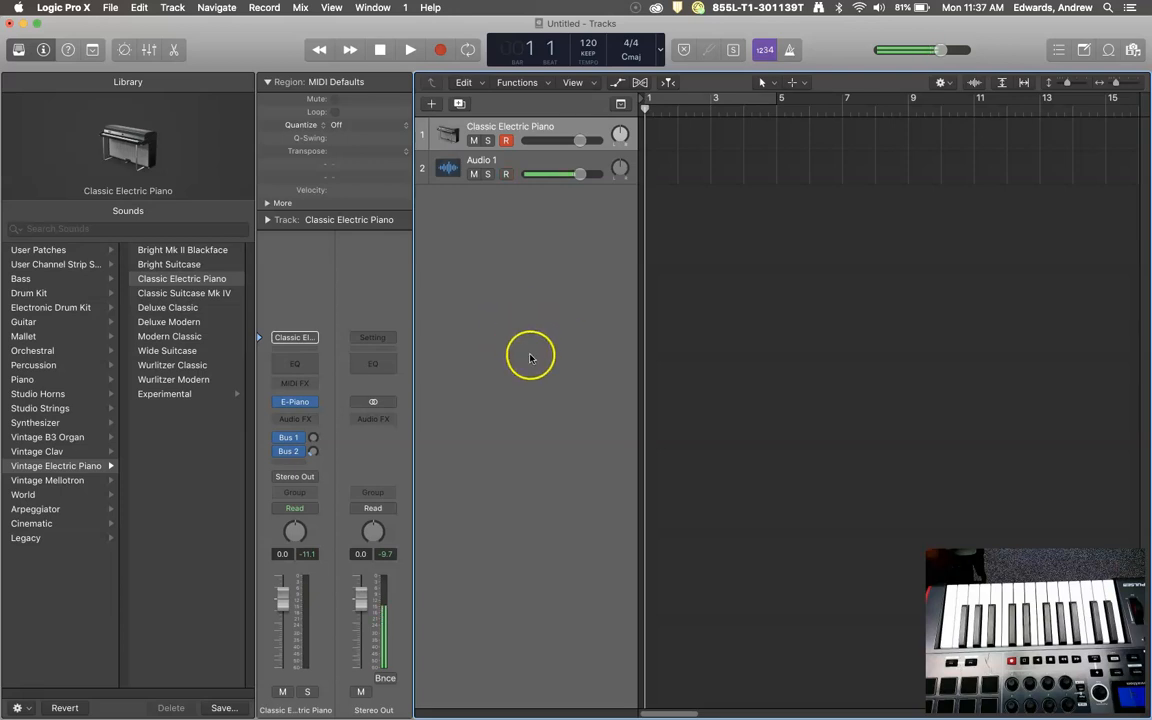
mouse_move(525, 348)
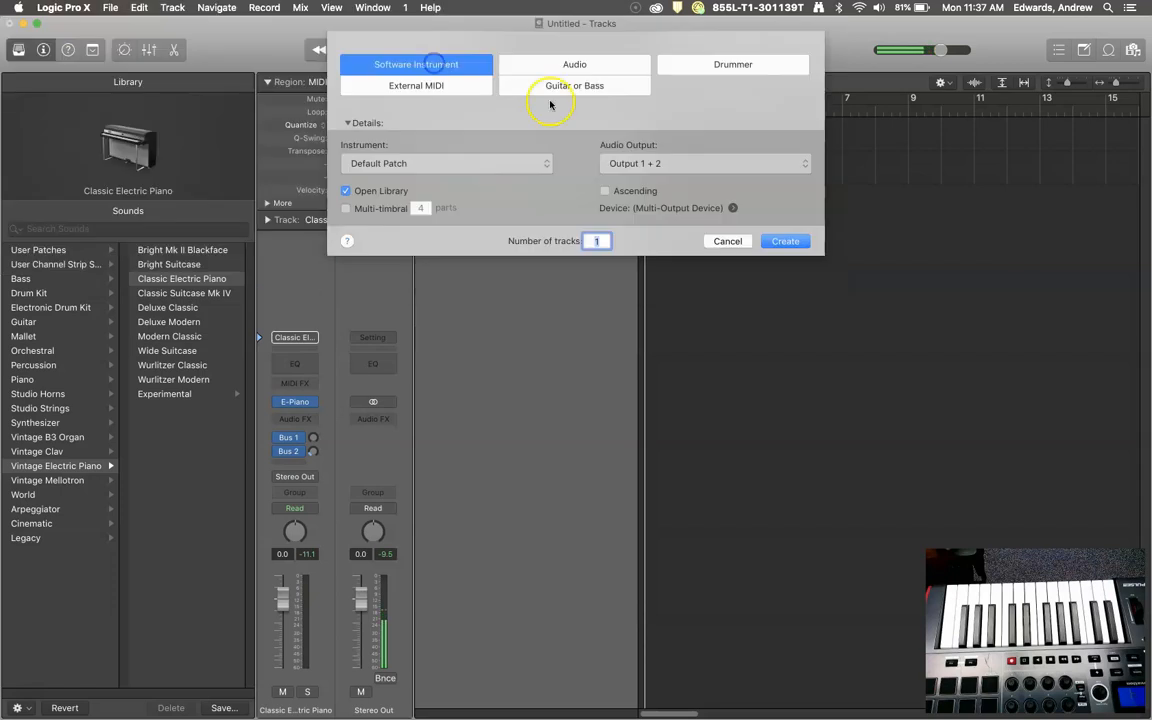
- Create a second Classic Electric Piano instrument track and record-enable it
left_click(785, 241)
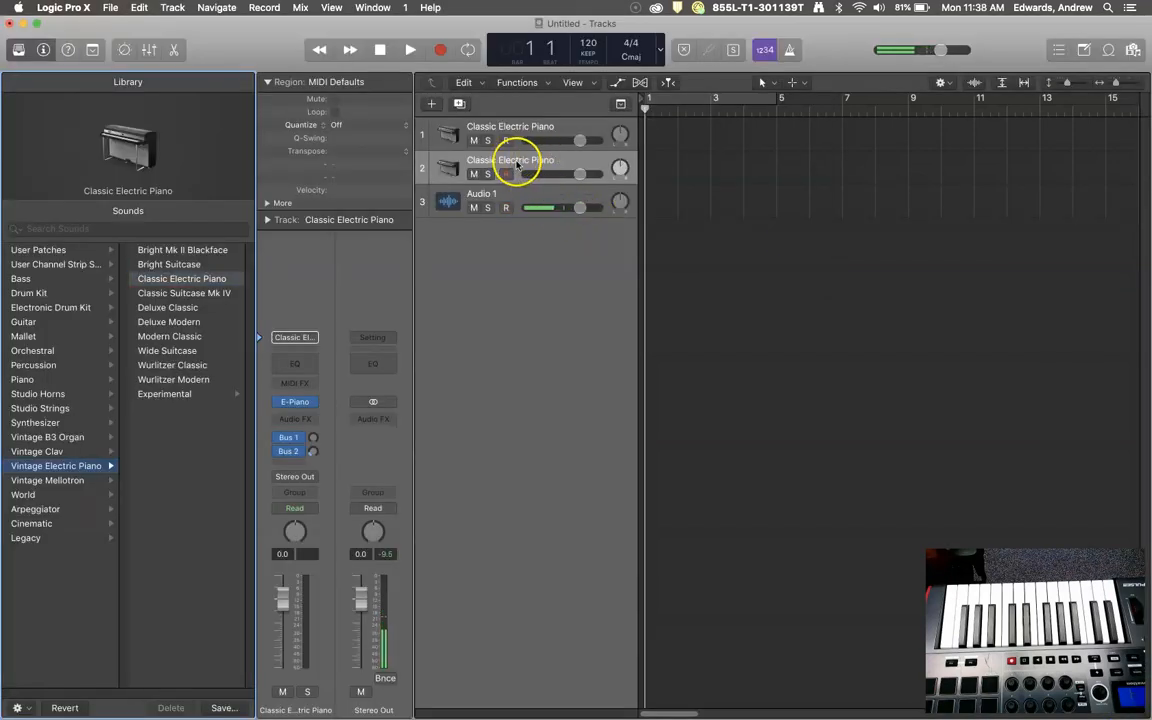
left_click(505, 207)
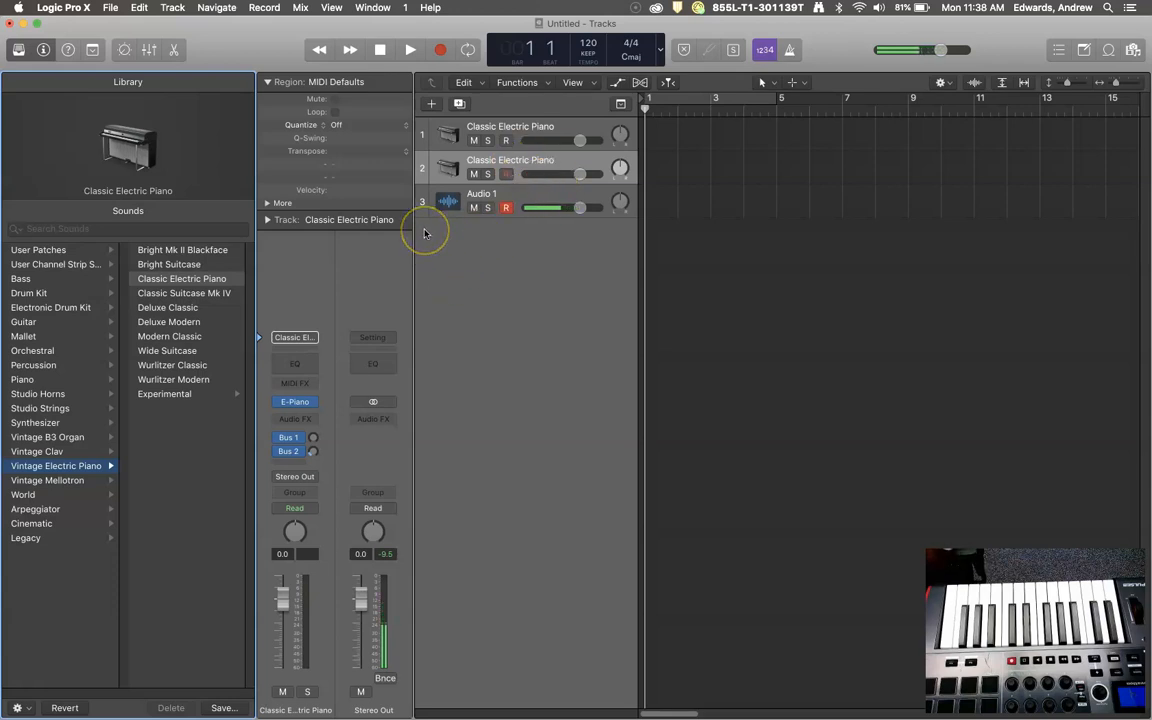
mouse_move(458, 246)
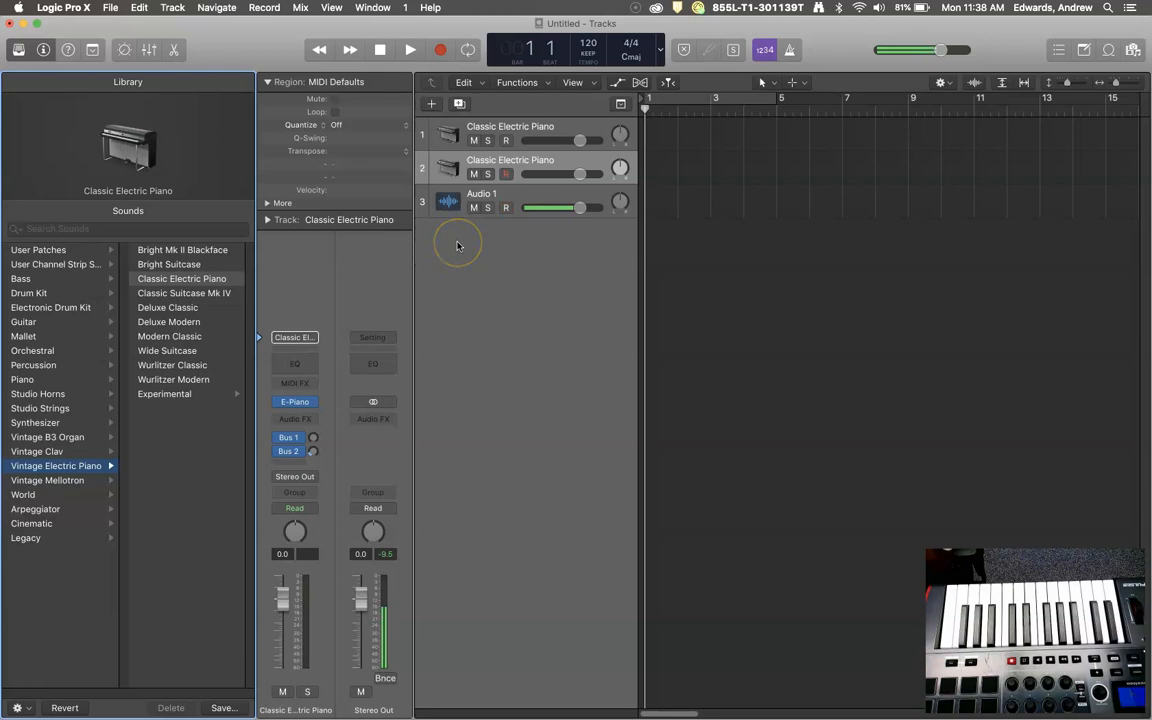
left_click(506, 207)
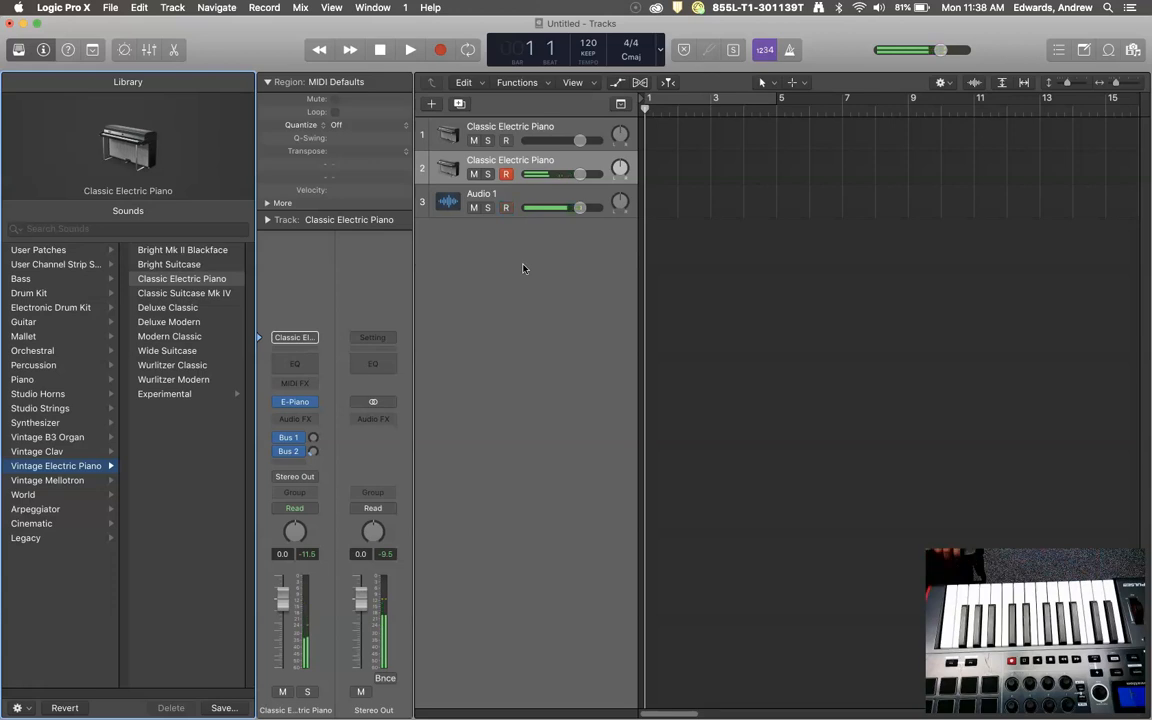
mouse_move(558, 332)
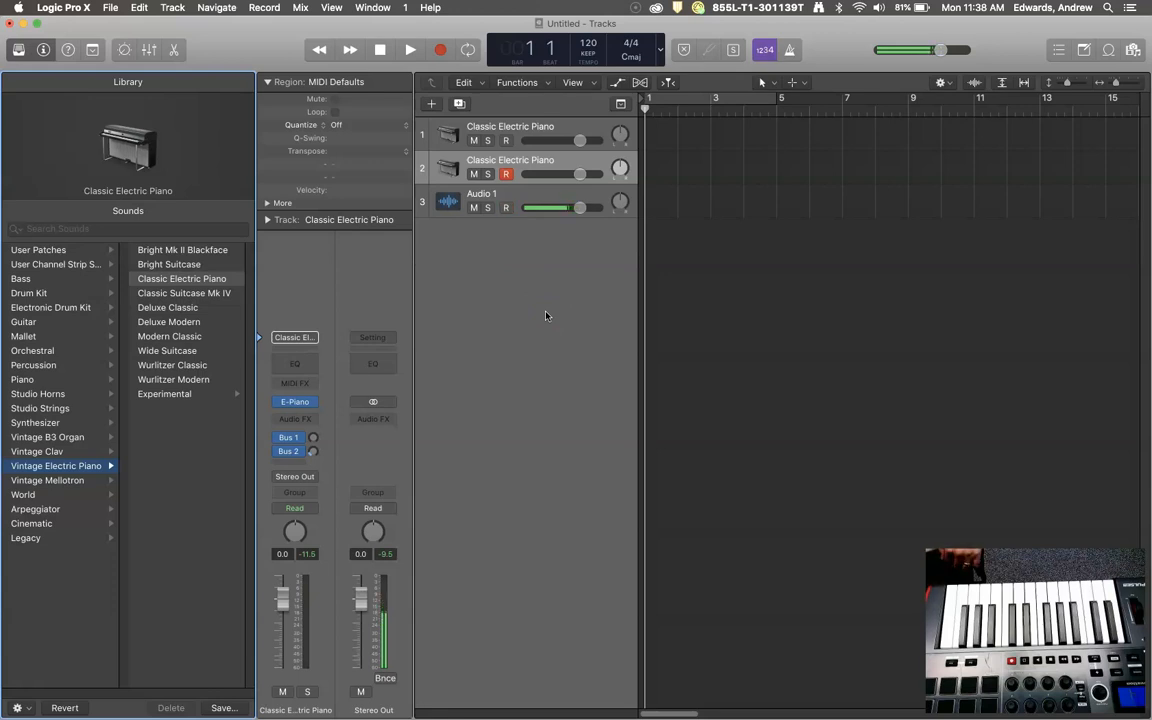
mouse_move(545, 317)
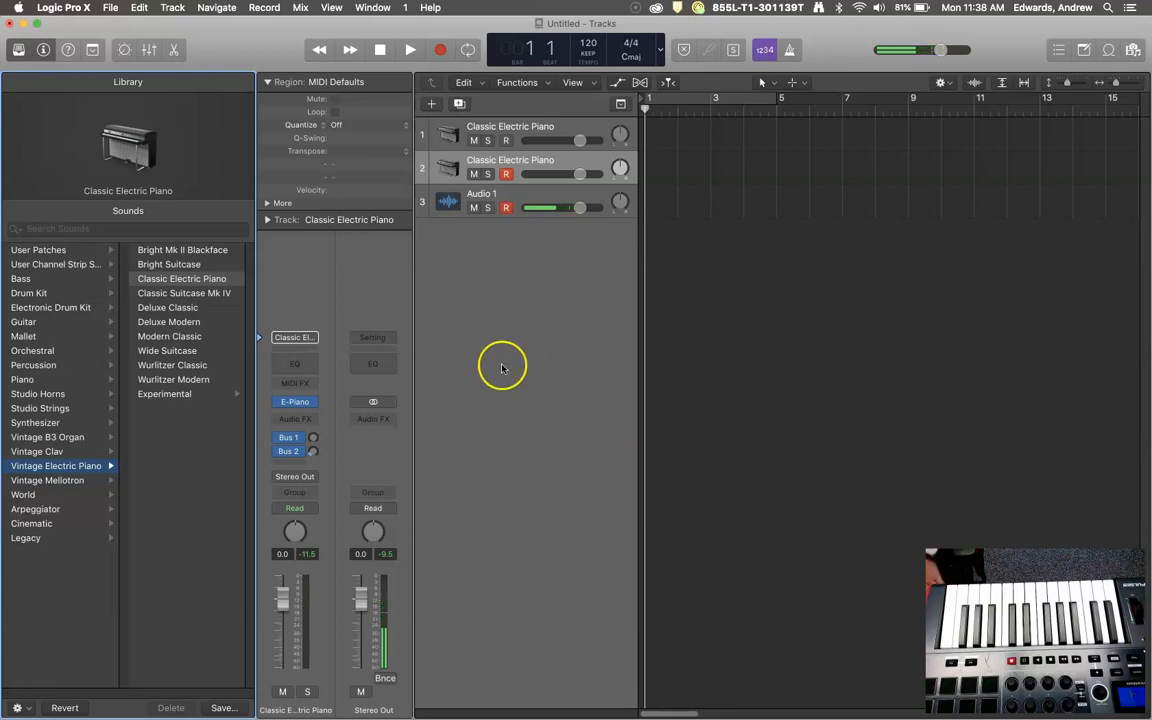
mouse_move(514, 355)
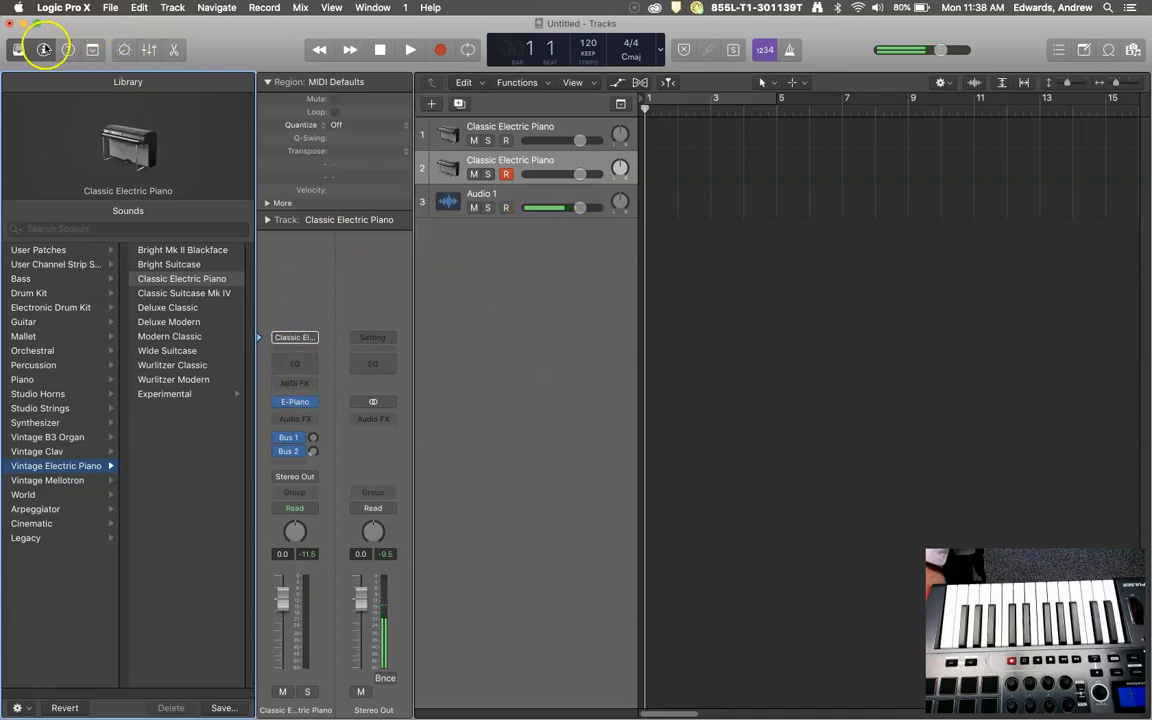
- Insert Chord Trigger in the piano channel strip's MIDI FX slot
left_click(17, 50)
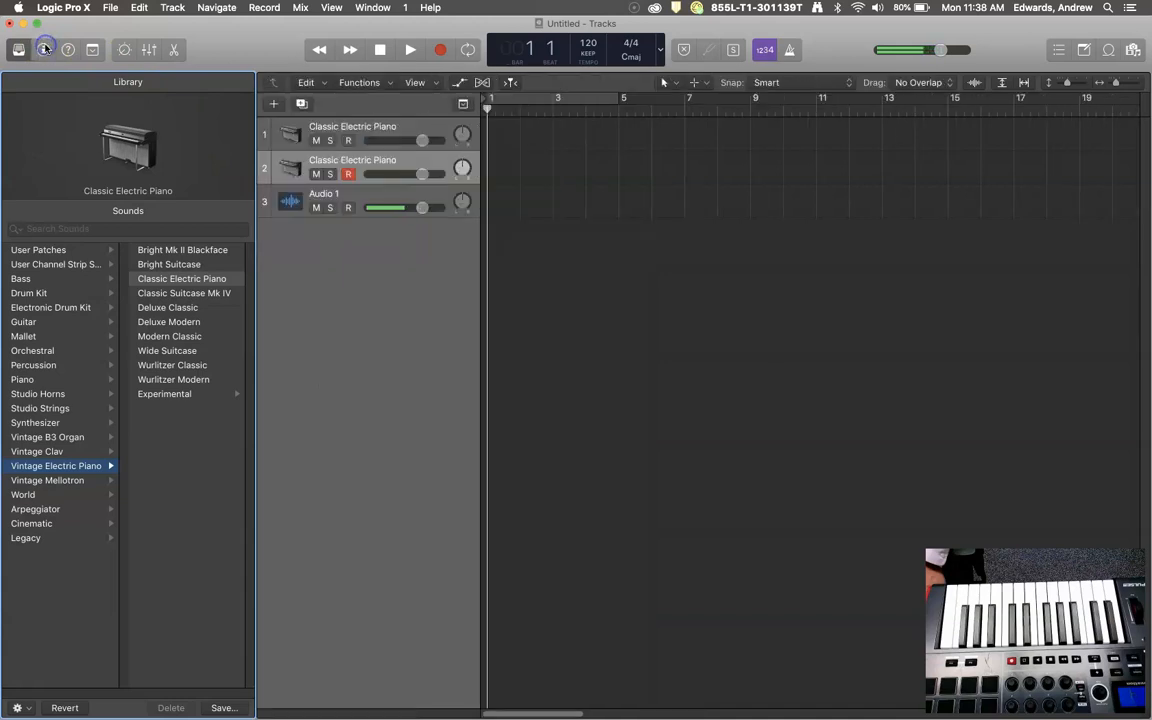
left_click(44, 50)
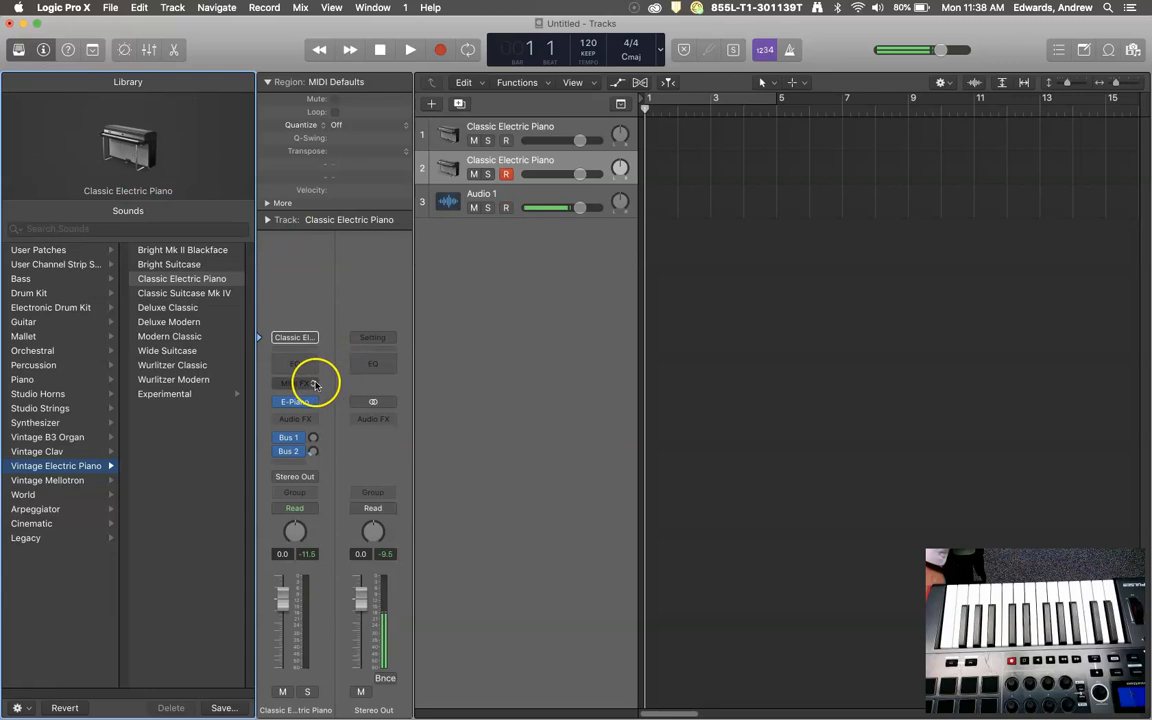
left_click(295, 401)
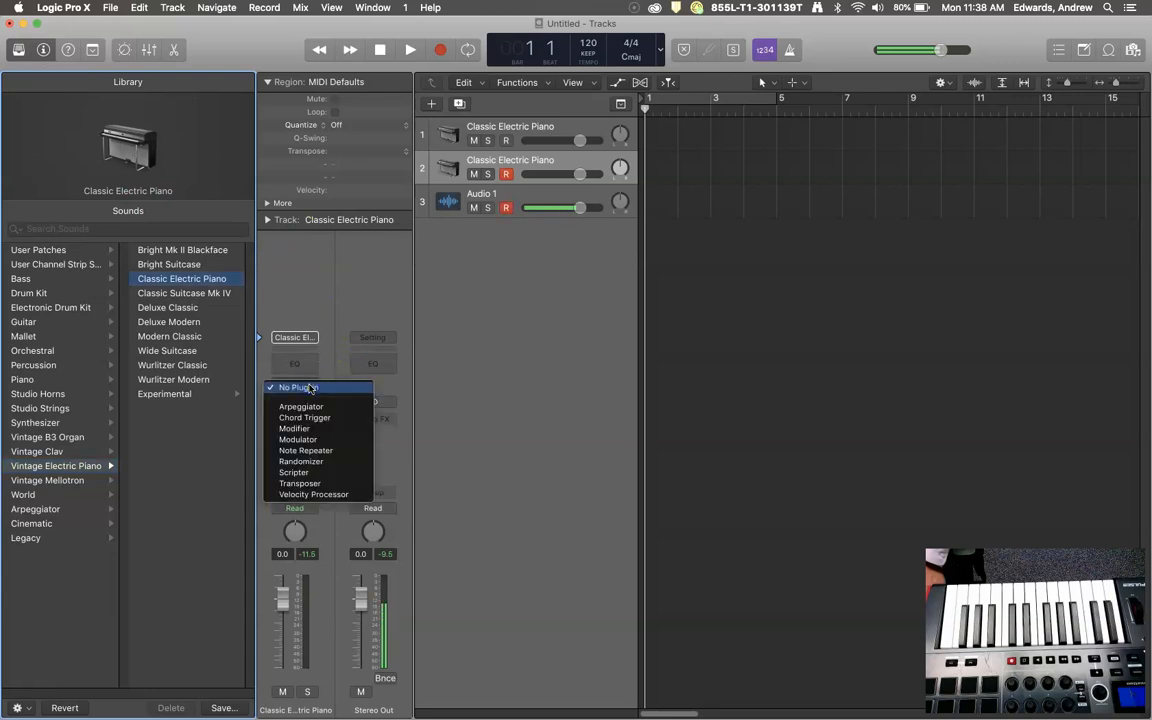
mouse_move(320, 417)
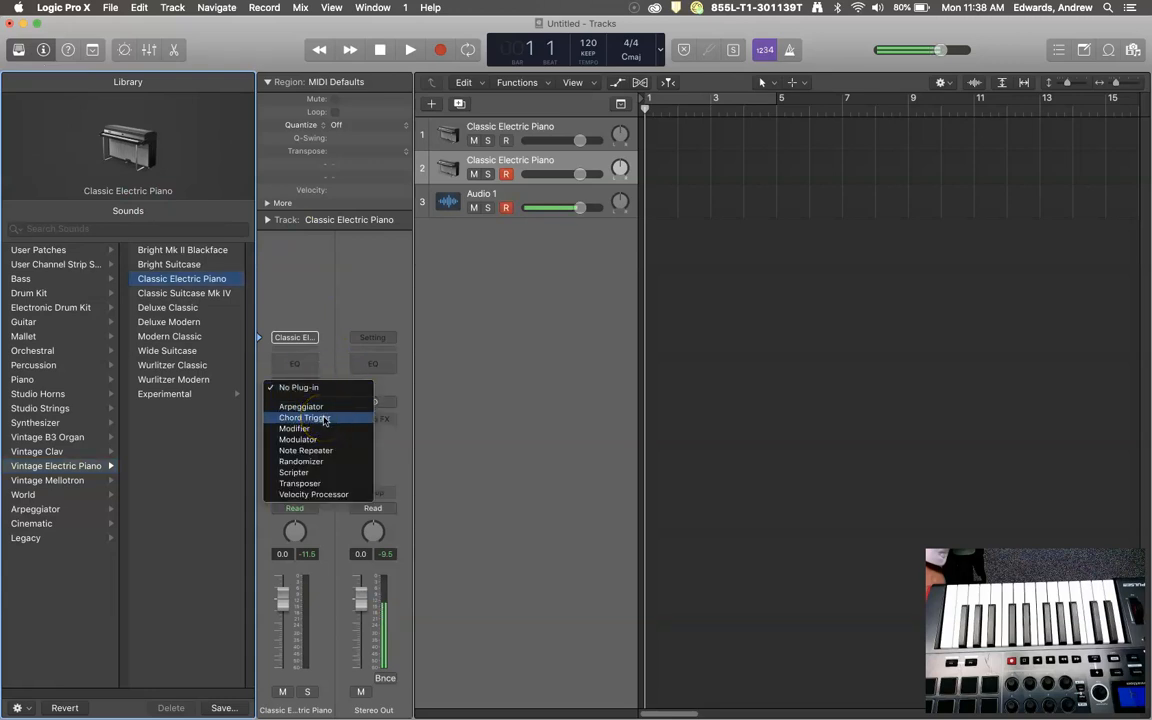
left_click(303, 417)
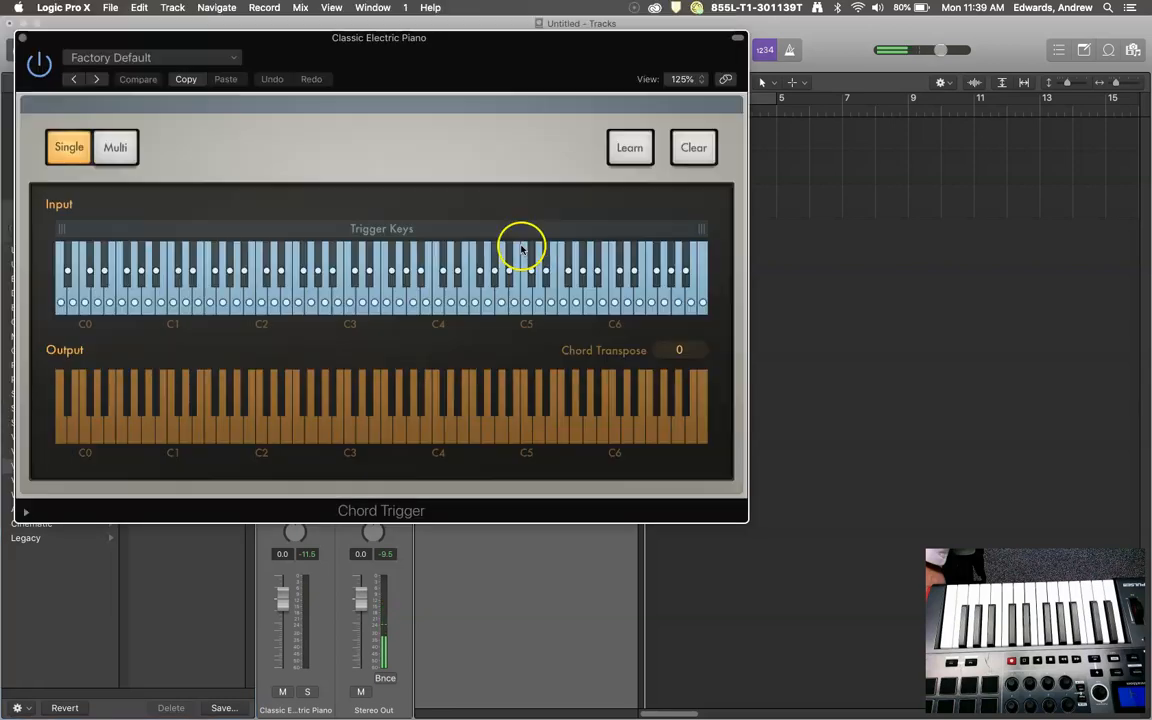
mouse_move(405, 78)
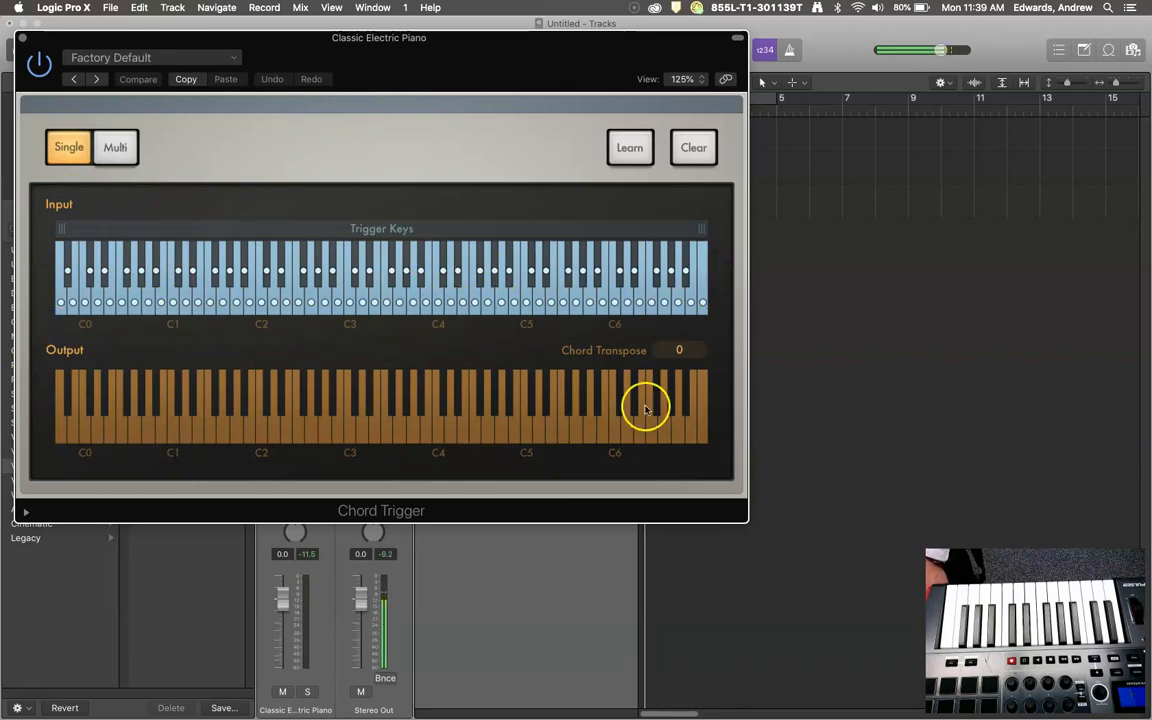
mouse_move(350, 349)
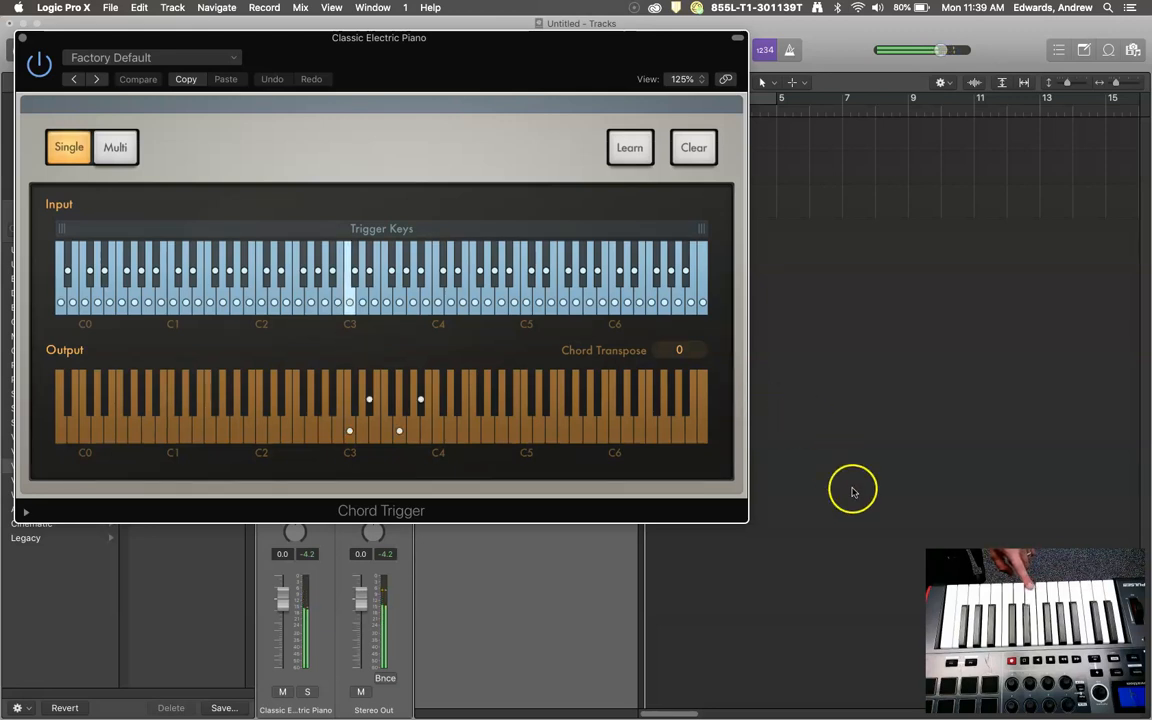
mouse_move(708, 620)
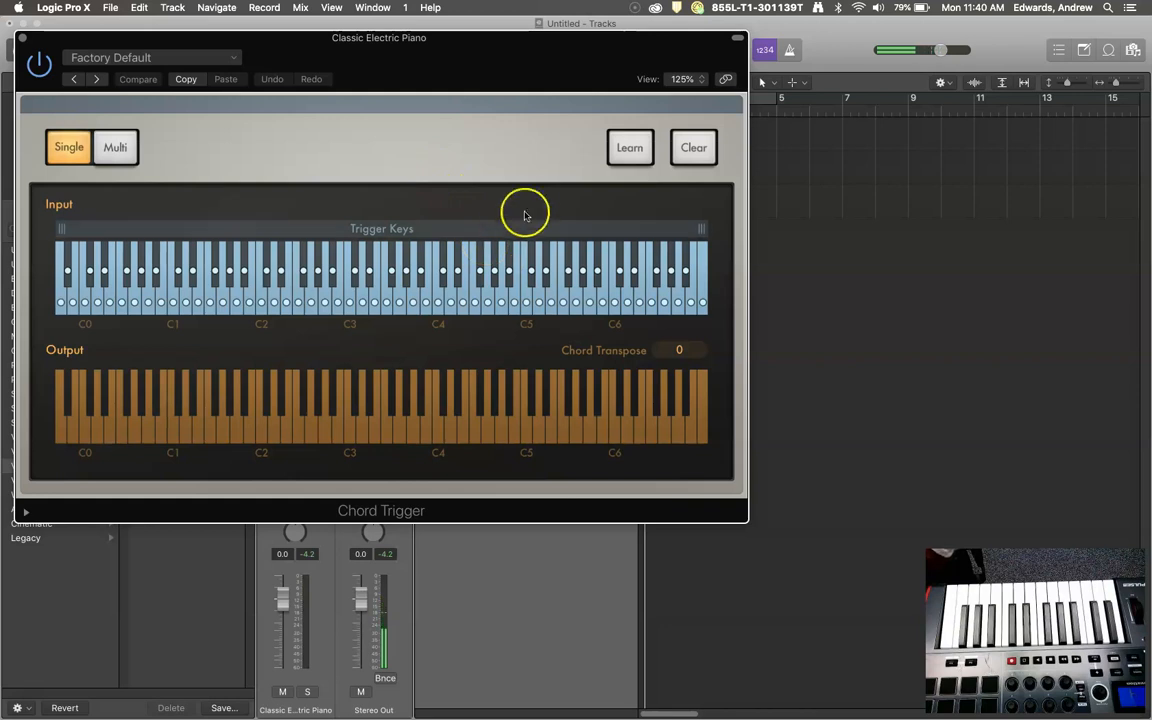
mouse_move(325, 213)
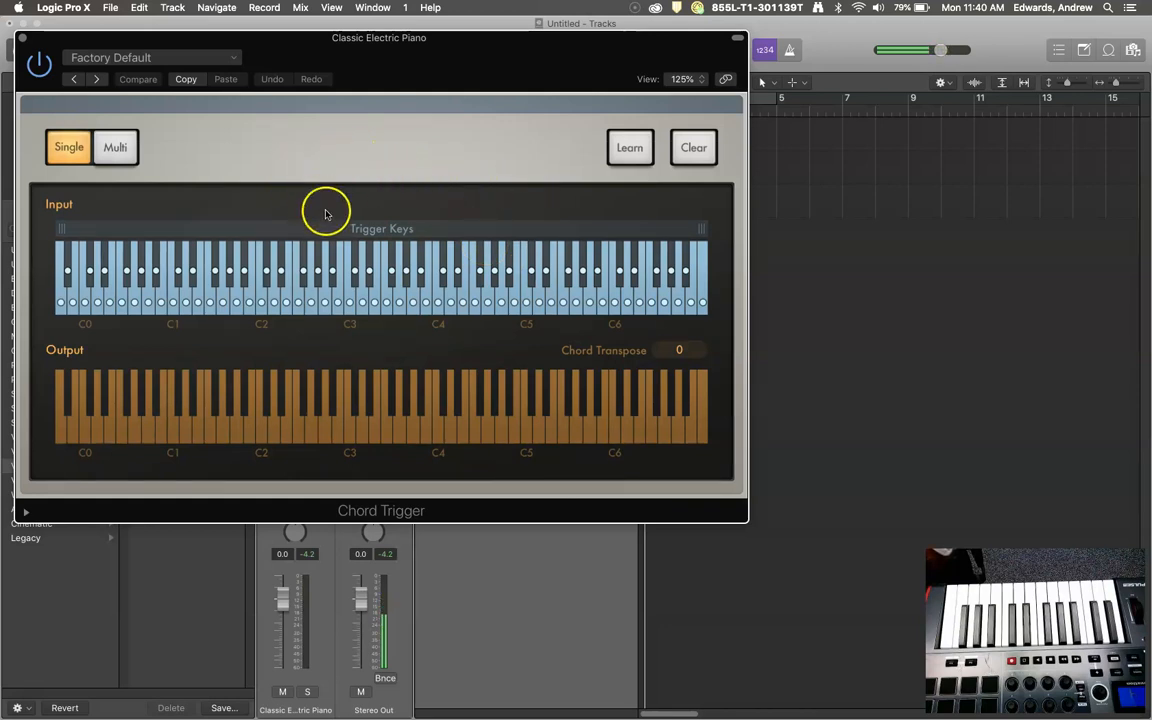
mouse_move(290, 207)
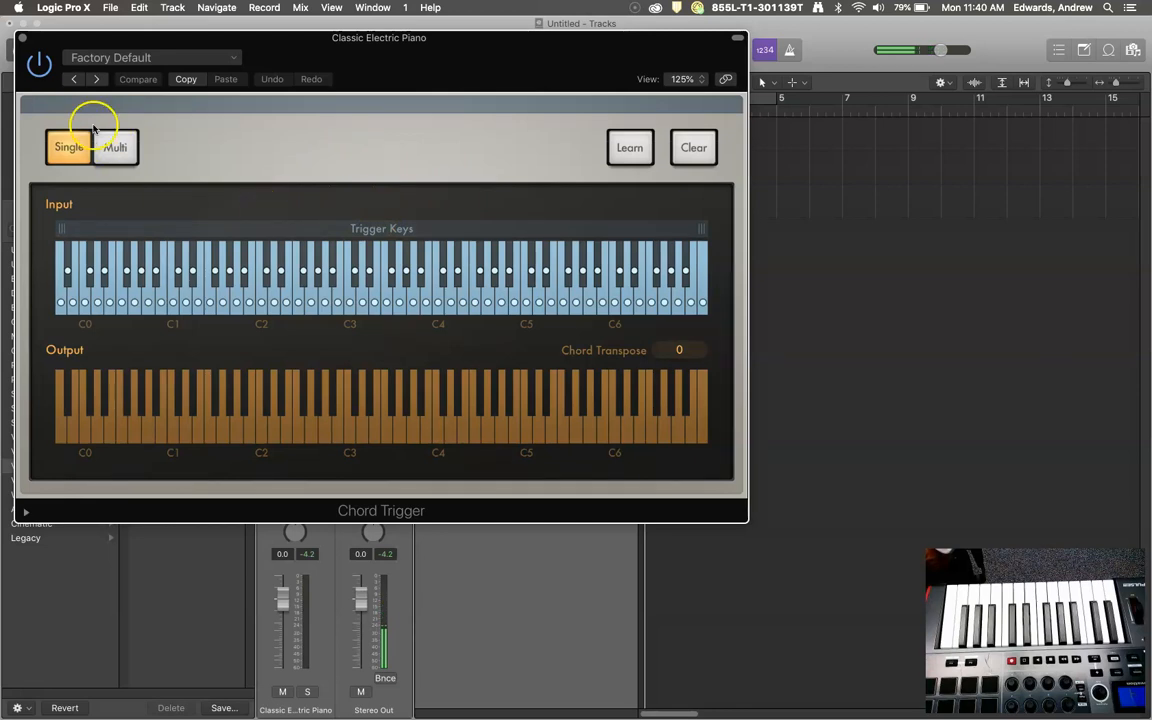
- Switch Chord Trigger to Multi mode, giving a trigger range of about two octaves from C1
left_click(116, 147)
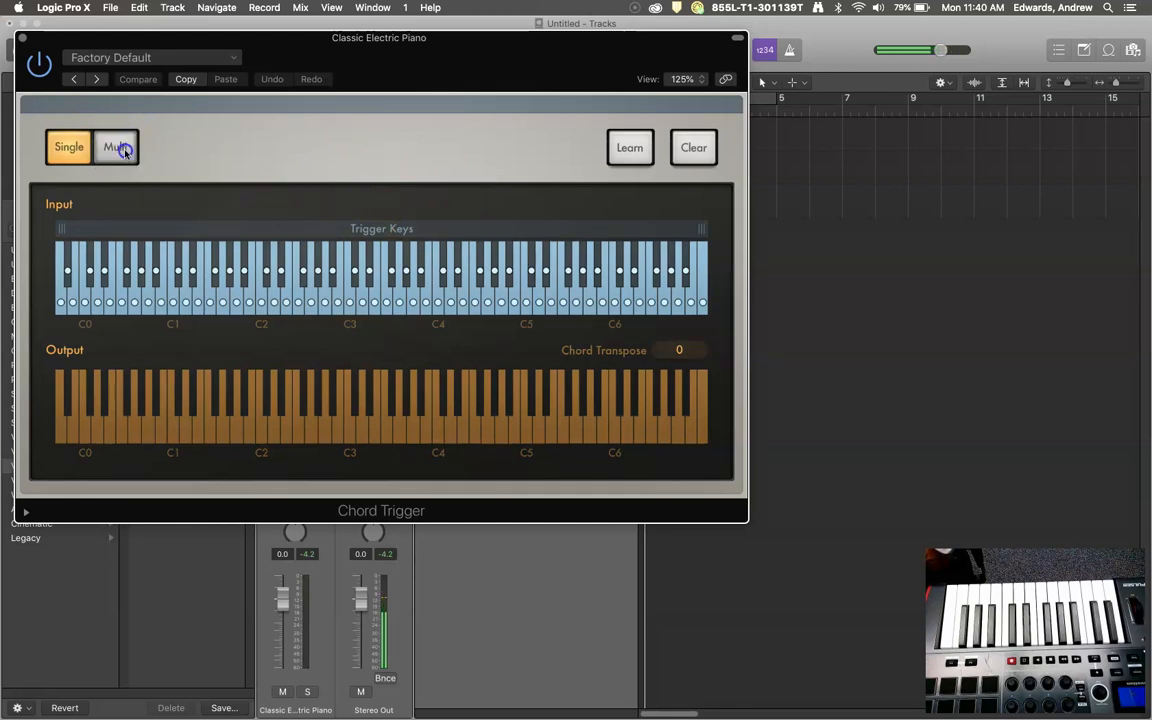
left_click(115, 147)
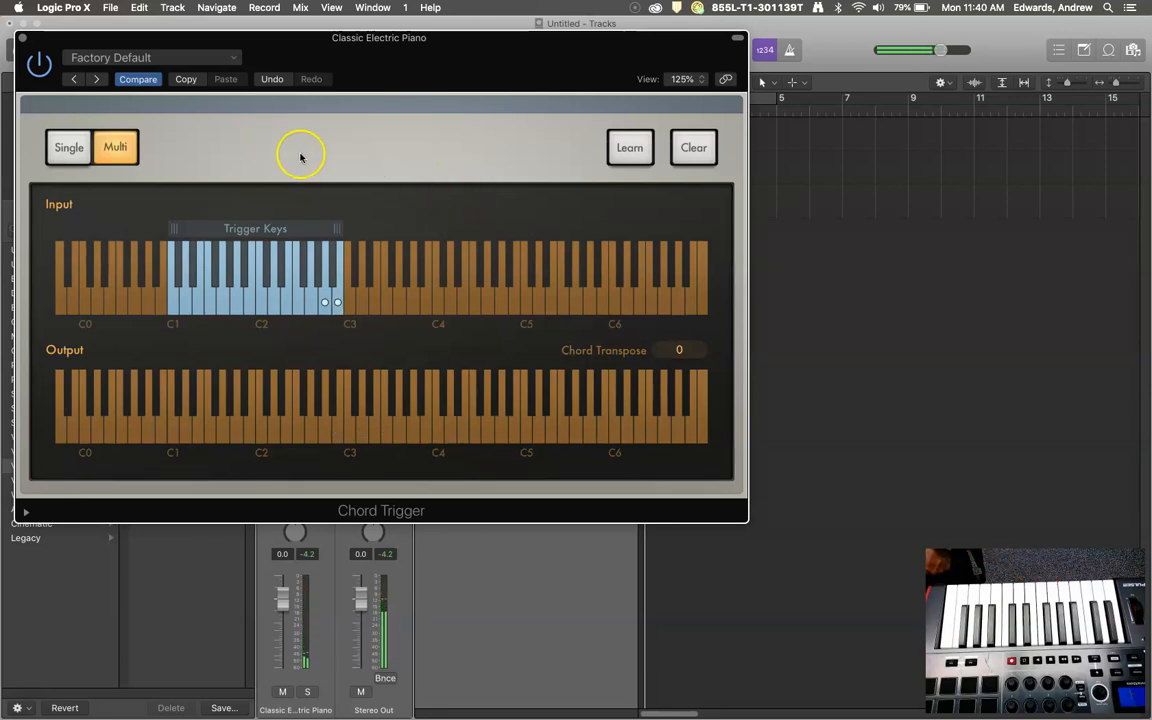
mouse_move(477, 193)
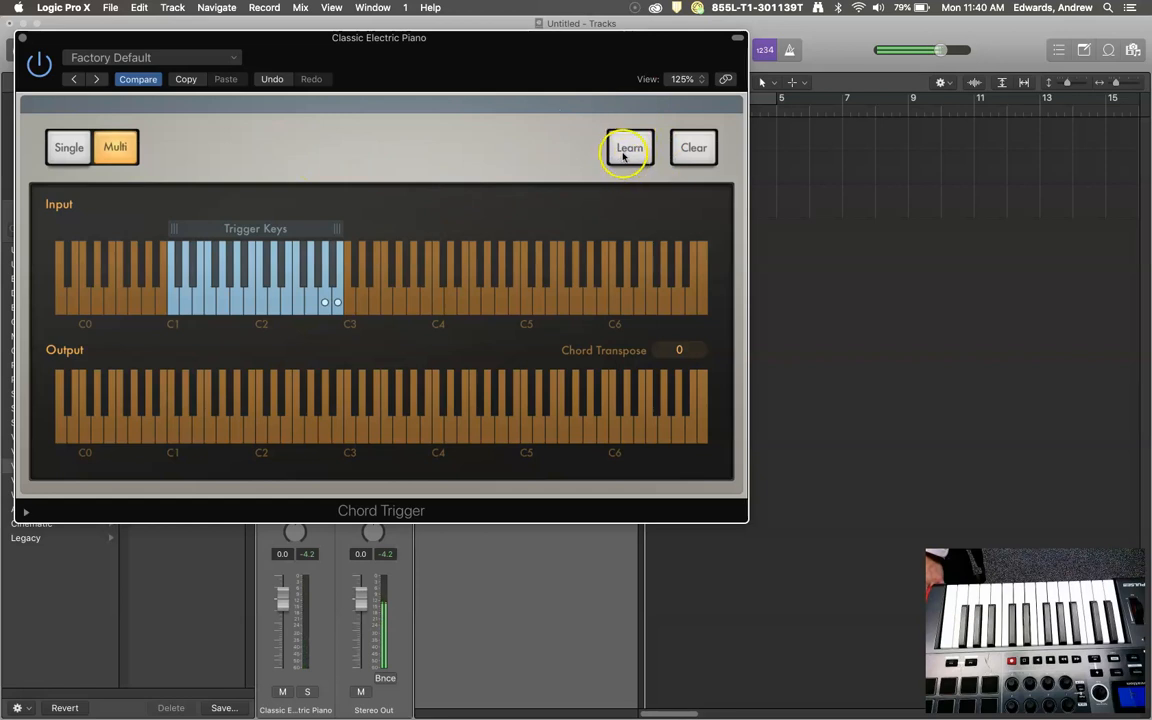
- Learn diatonic chords for the first trigger keys from C2 toward C3
left_click(629, 147)
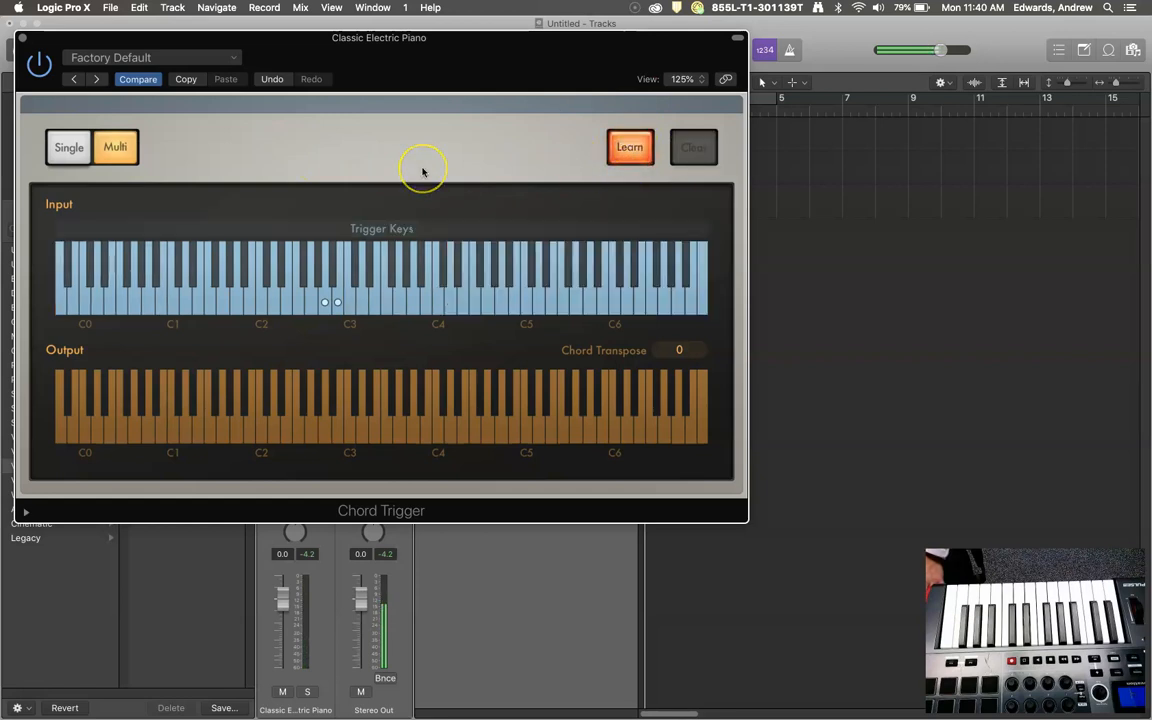
mouse_move(422, 185)
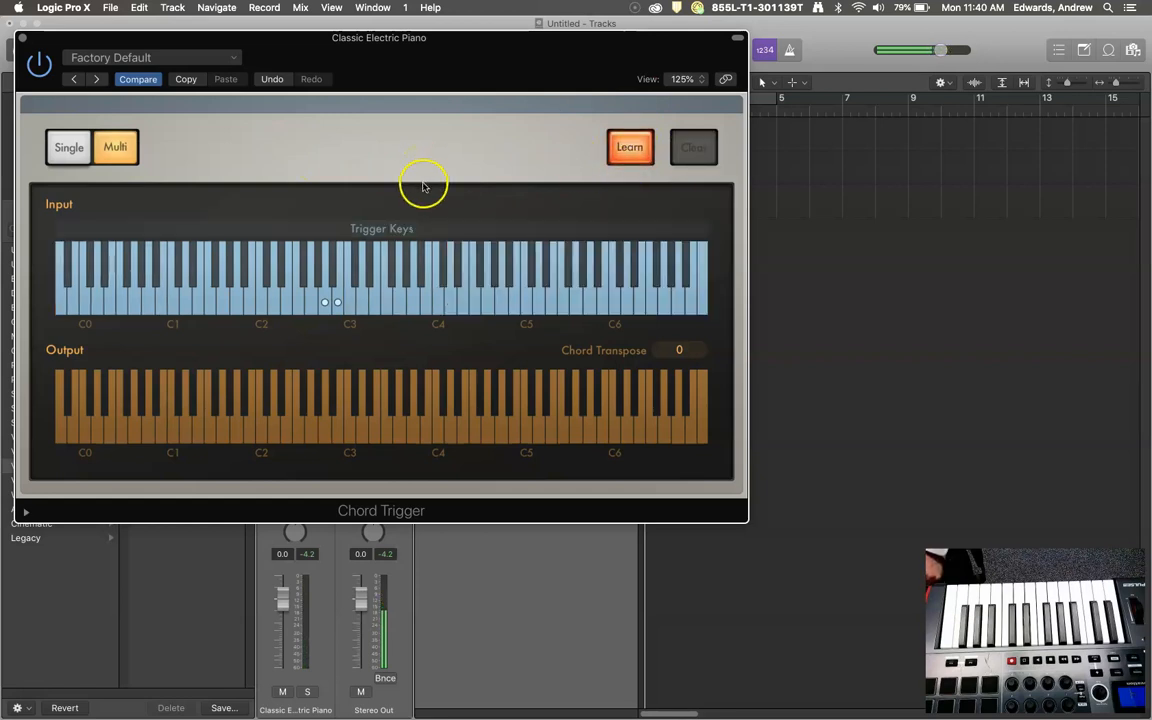
mouse_move(357, 200)
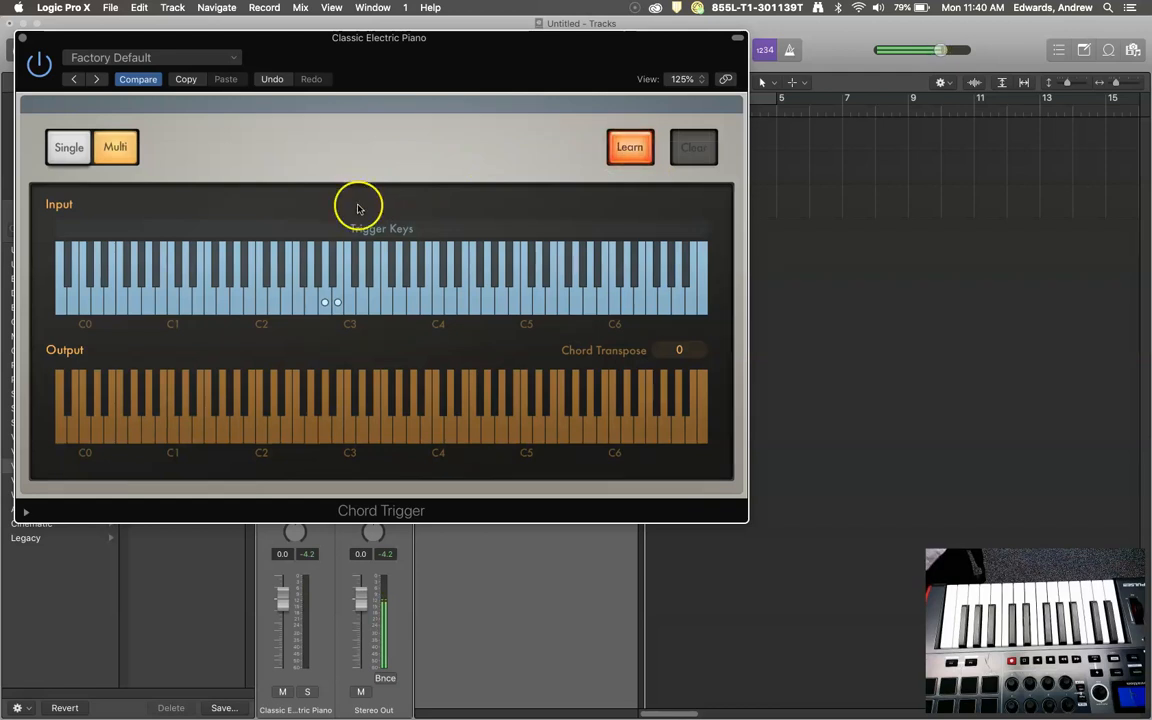
left_click(350, 302)
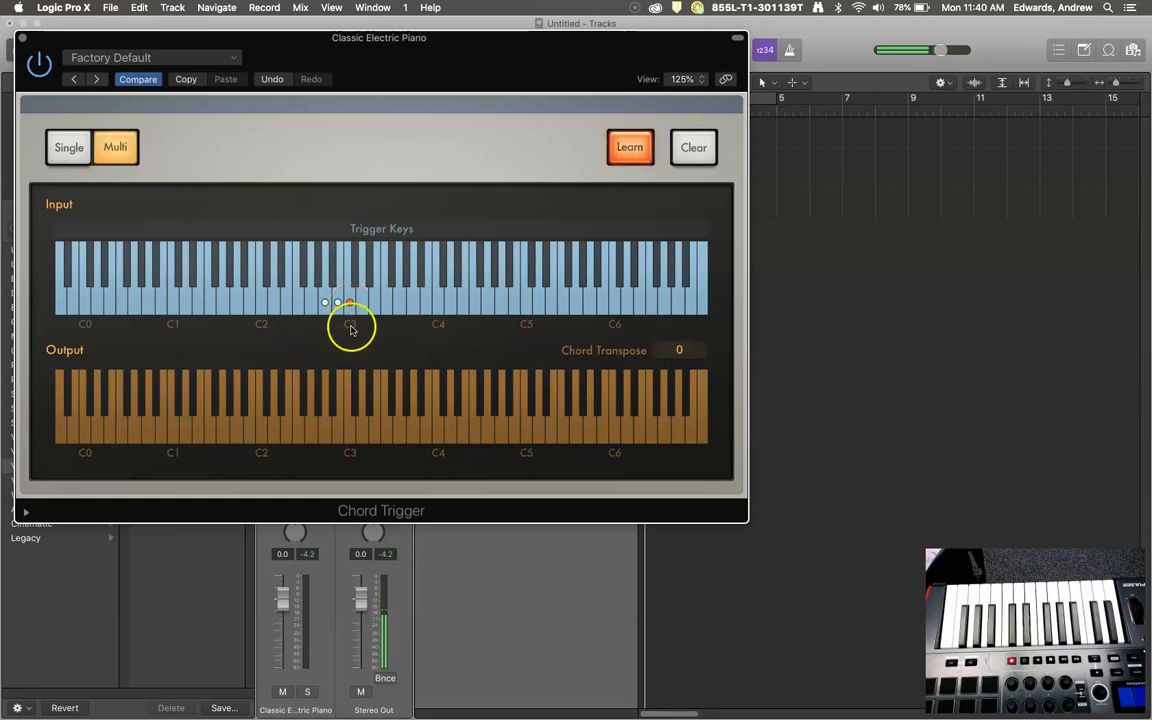
left_click(350, 325)
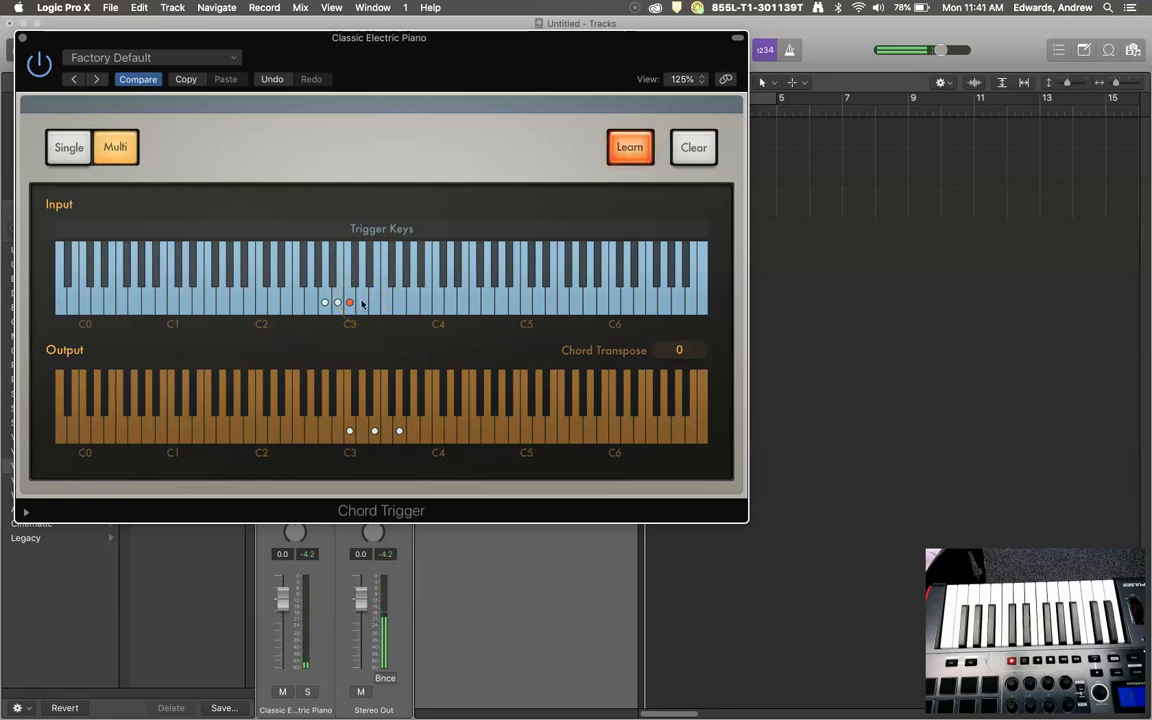
left_click(387, 438)
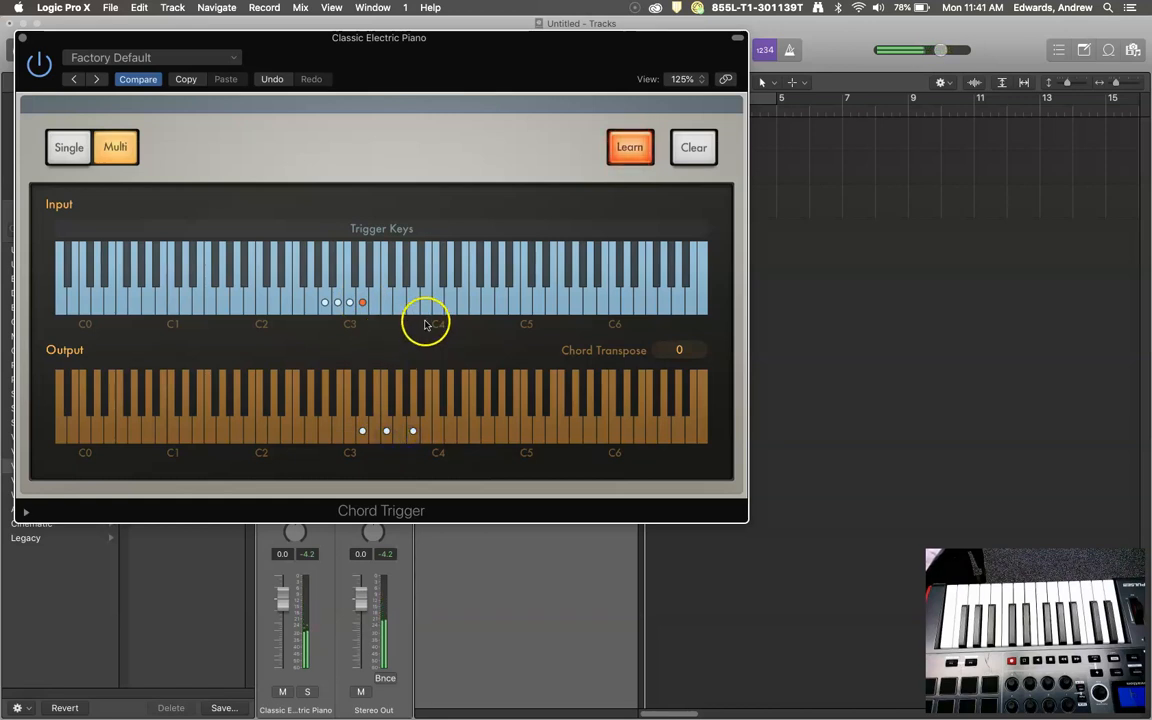
left_click(630, 147)
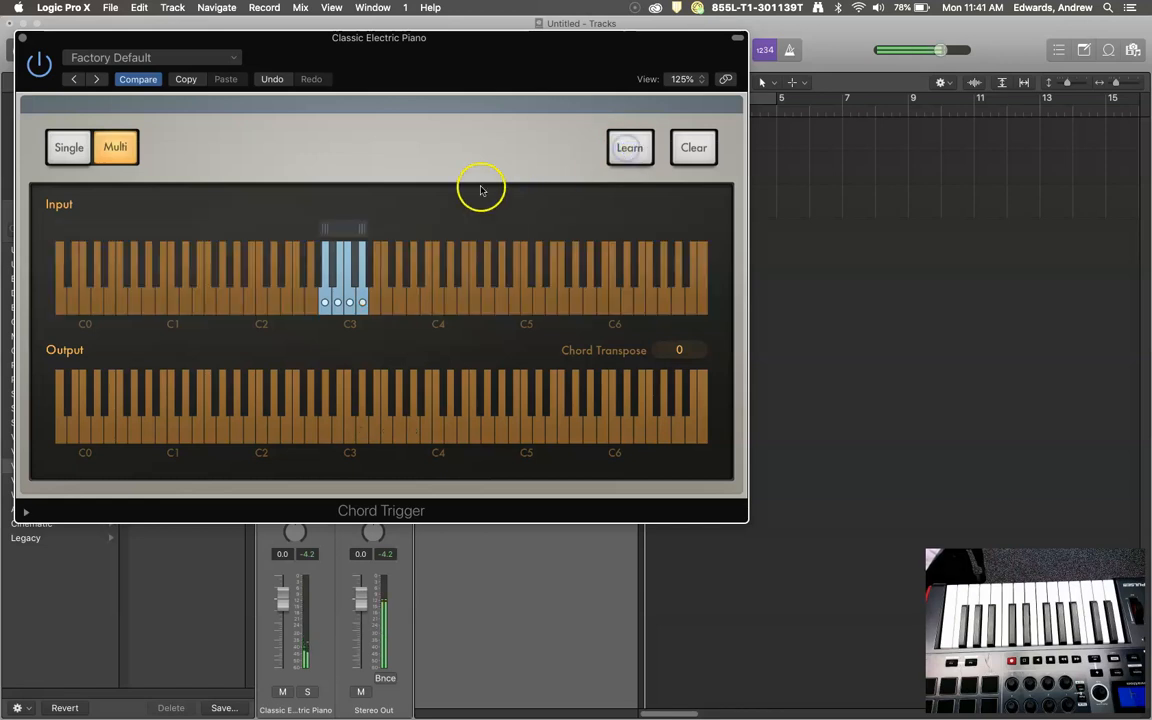
- Learn the remaining diatonic chords up to C4, then turn Learn off
left_click(629, 147)
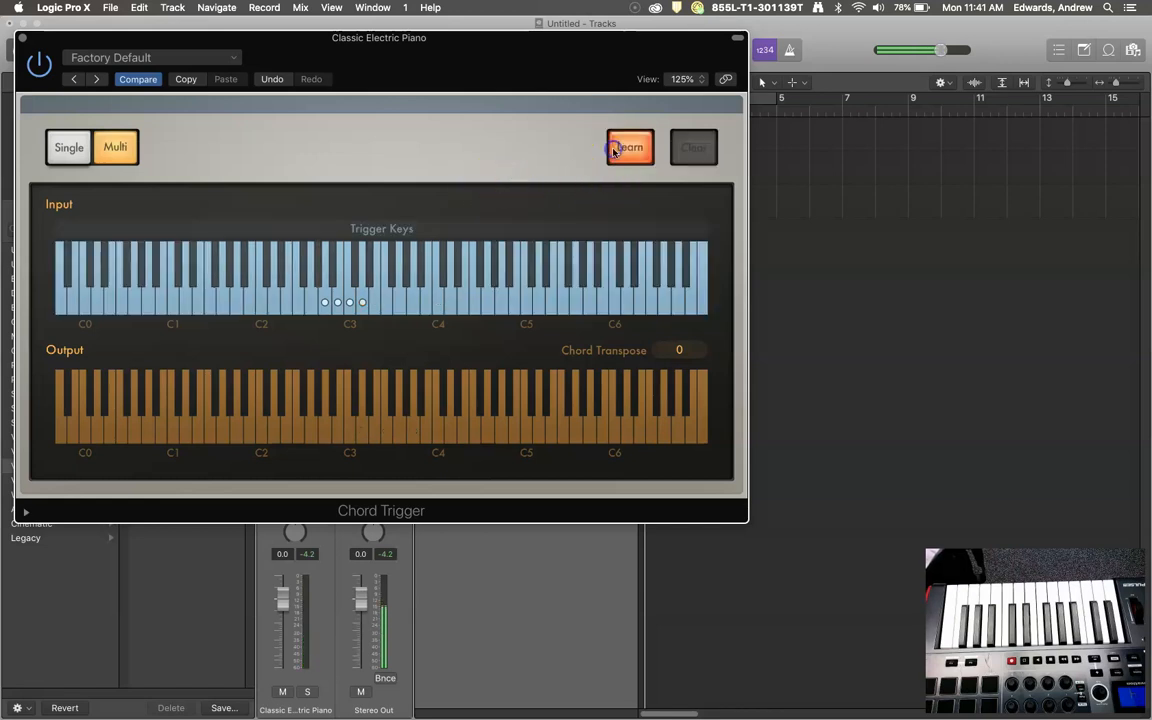
left_click(629, 147)
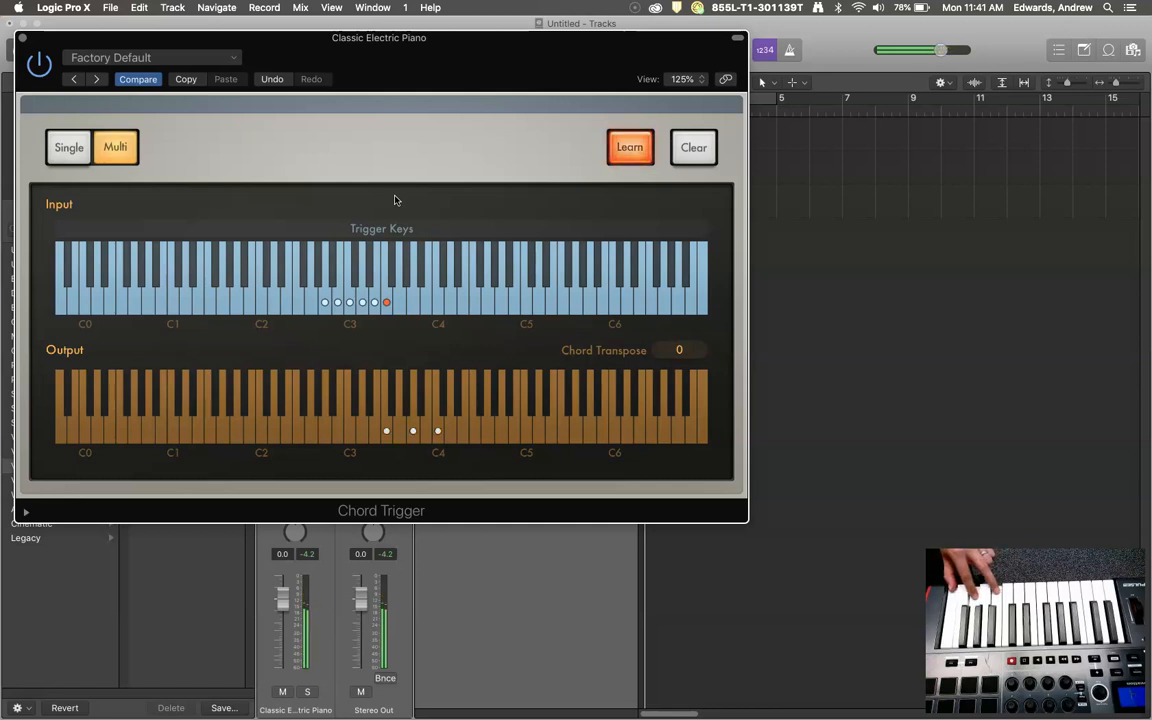
left_click(693, 147)
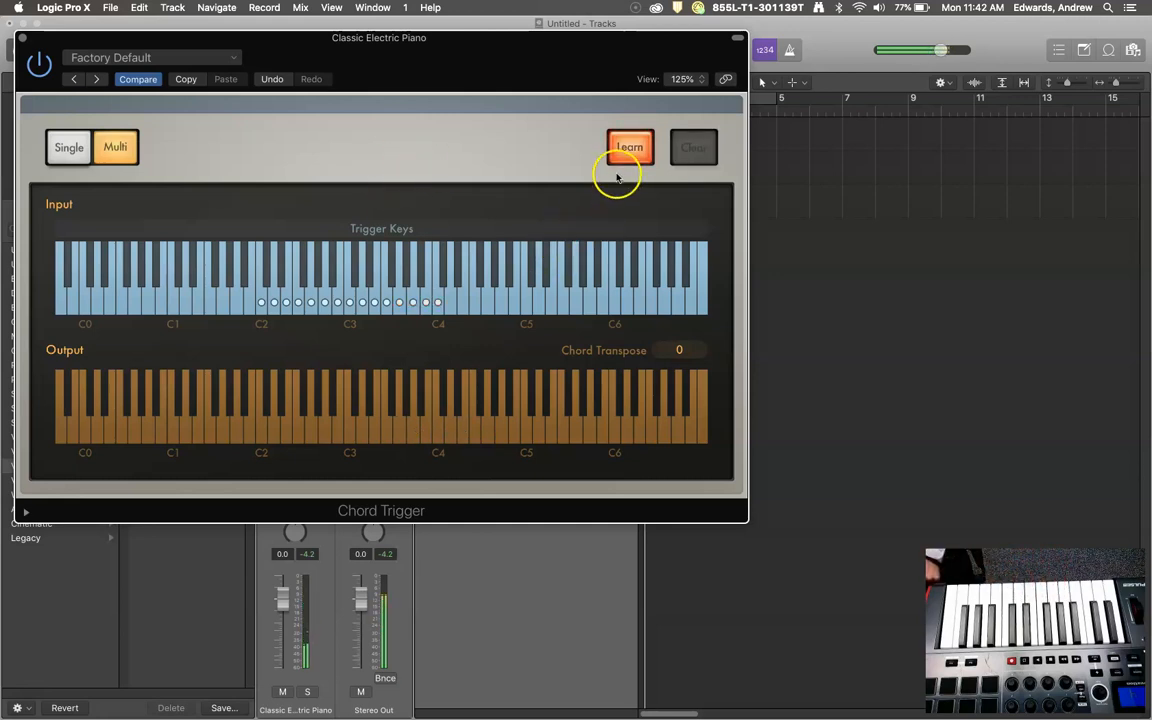
left_click(629, 147)
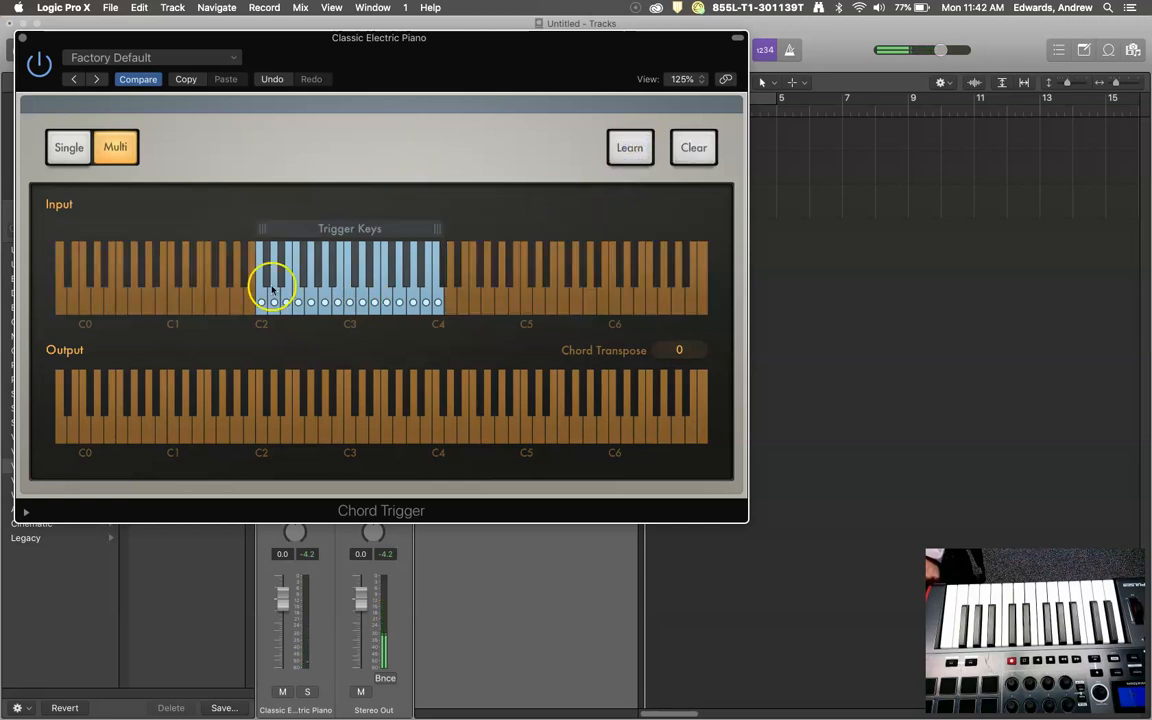
left_click(305, 300)
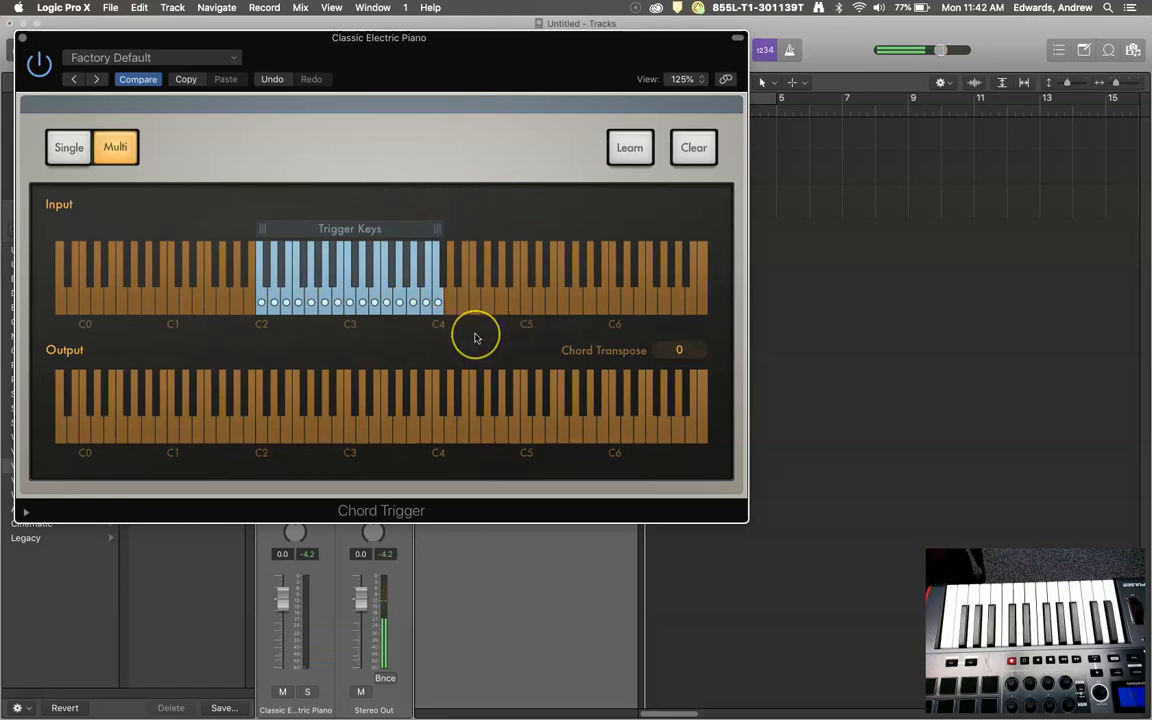
mouse_move(493, 183)
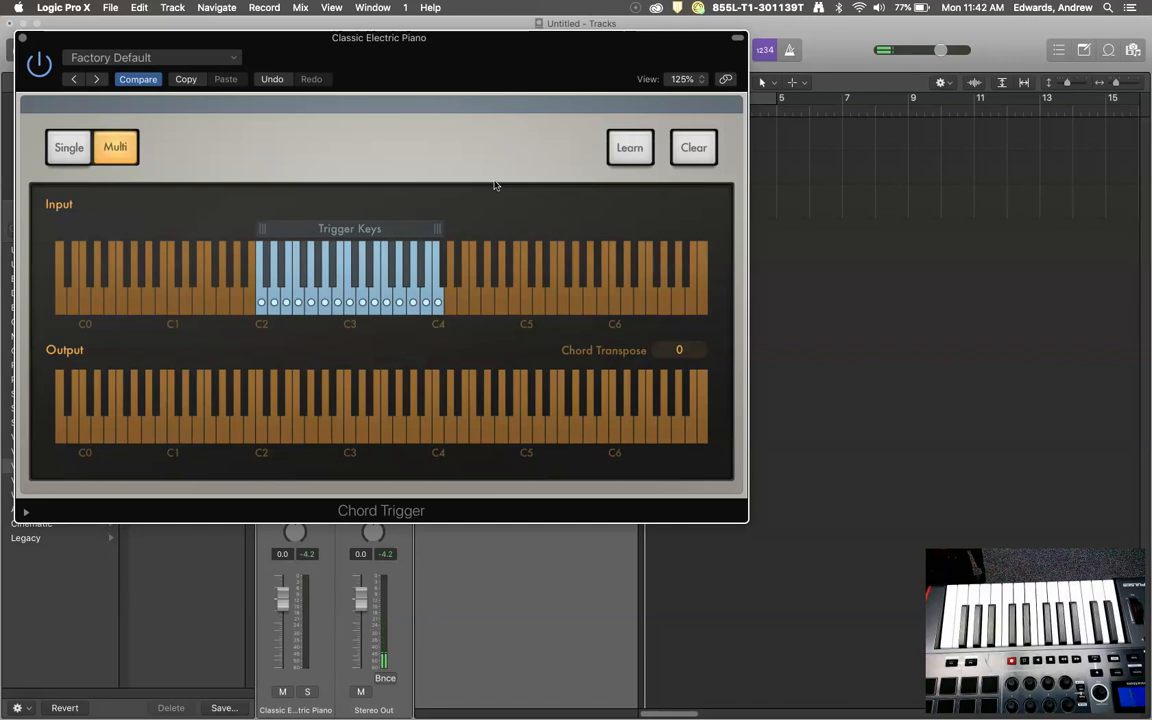
mouse_move(517, 217)
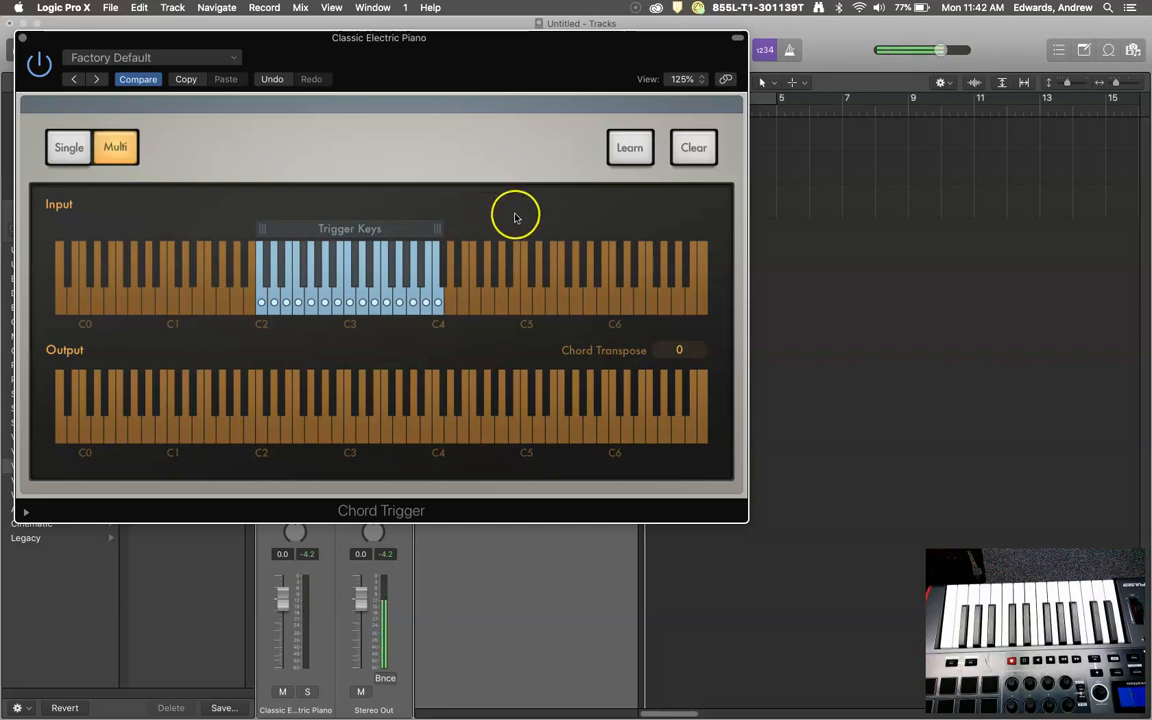
mouse_move(534, 210)
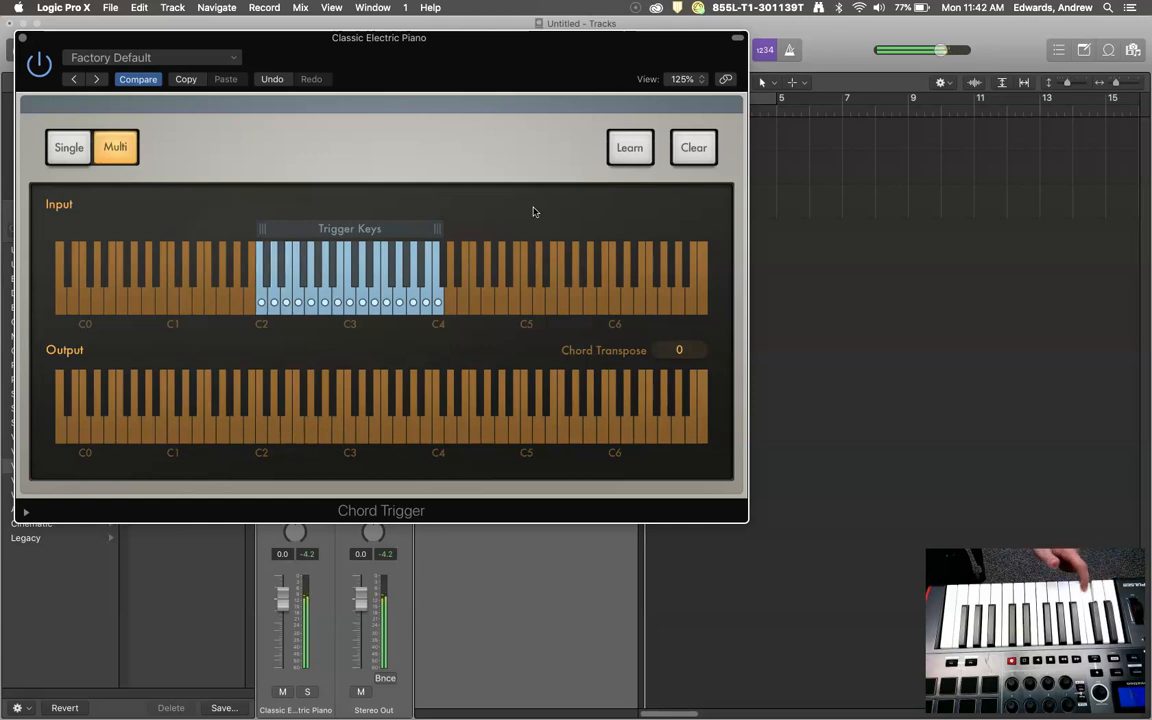
left_click(273, 290)
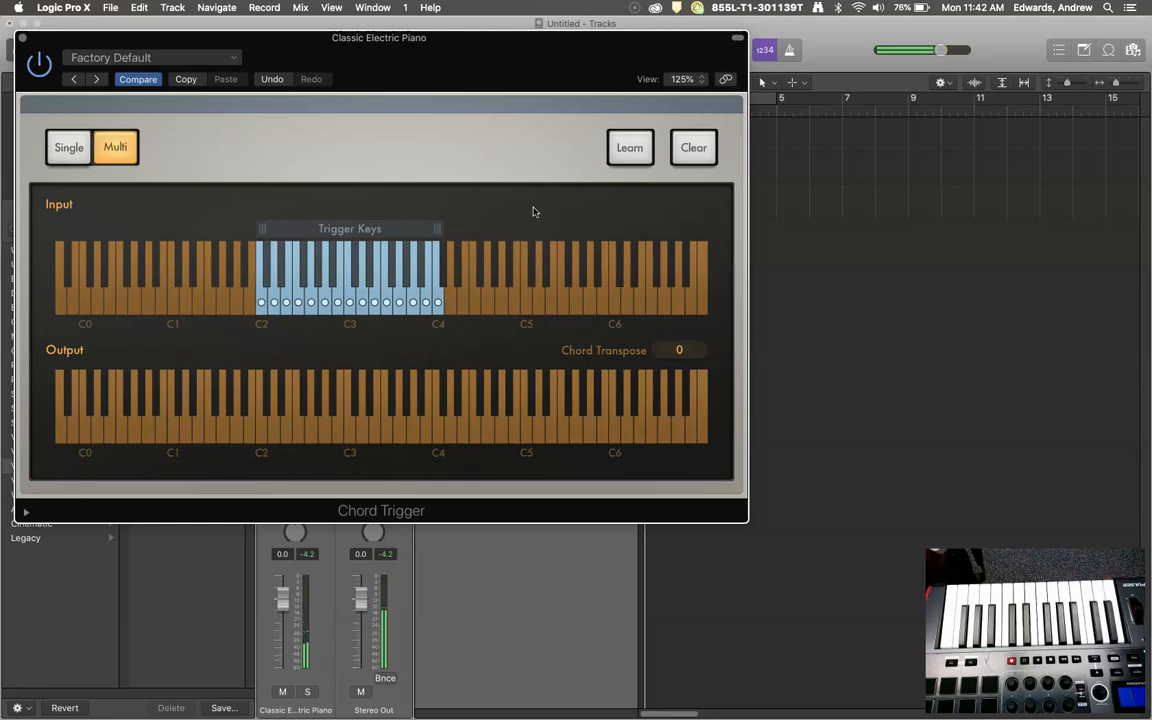
mouse_move(549, 264)
type("Diatonic Chords in C.pst")
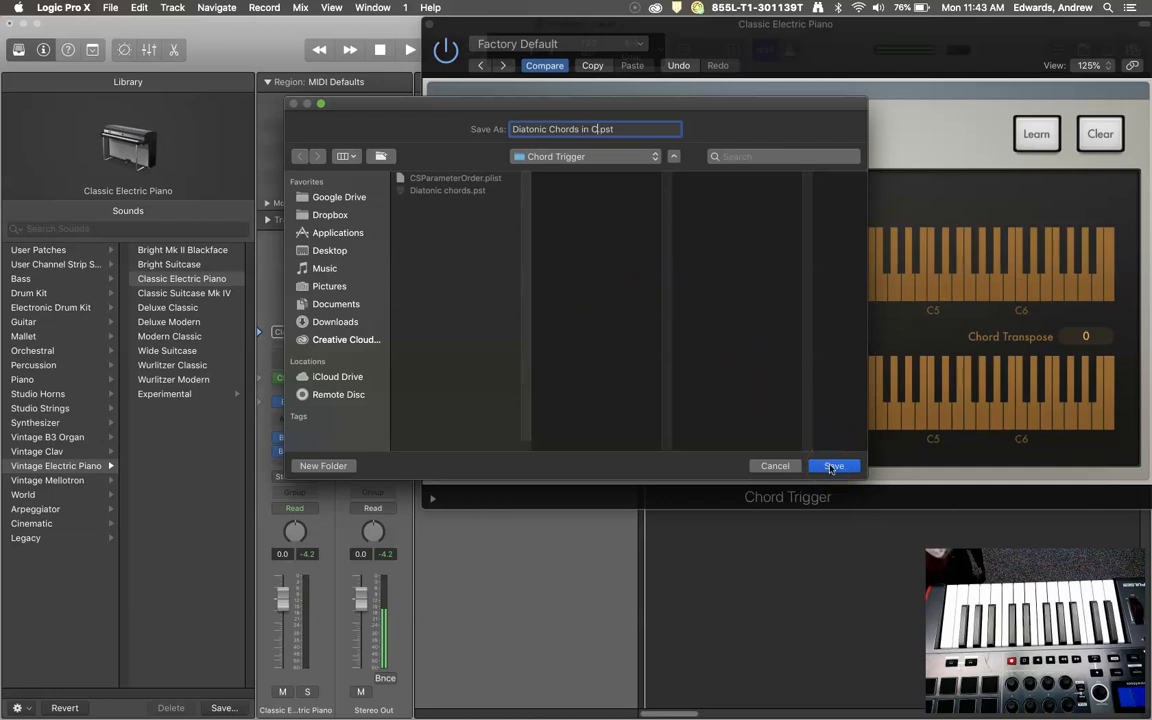
- Save the Chord Trigger setup as the preset 'Diatonic Chords in C'
left_click(833, 465)
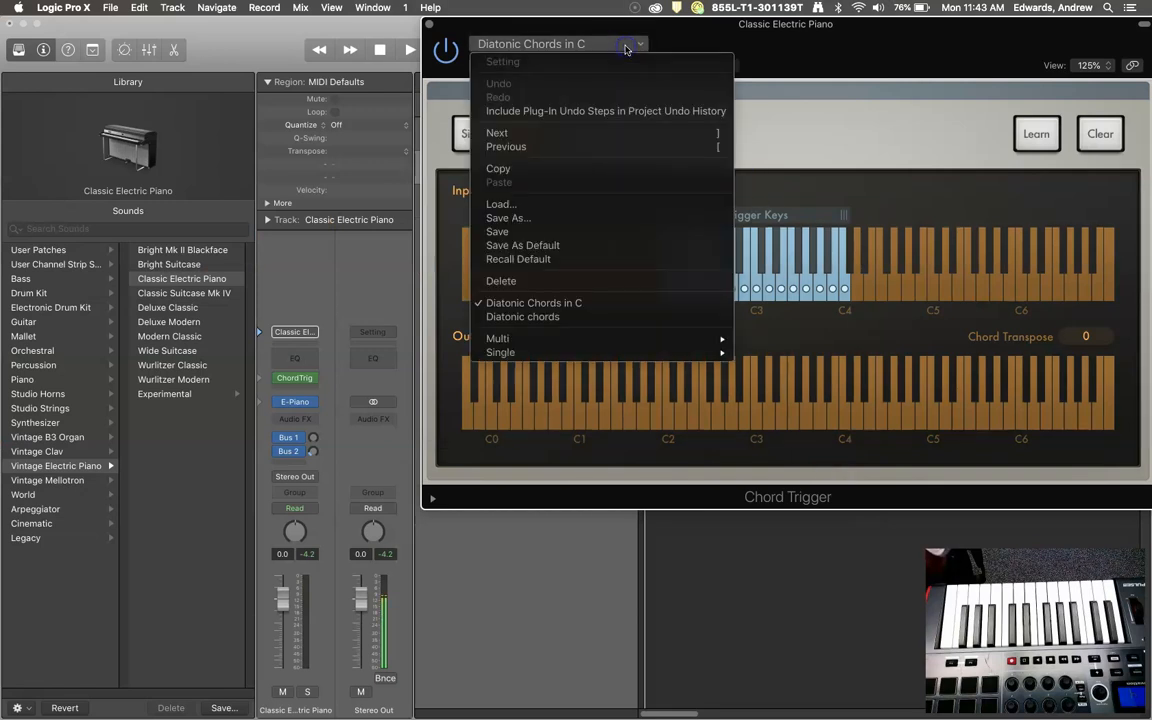
mouse_move(573, 32)
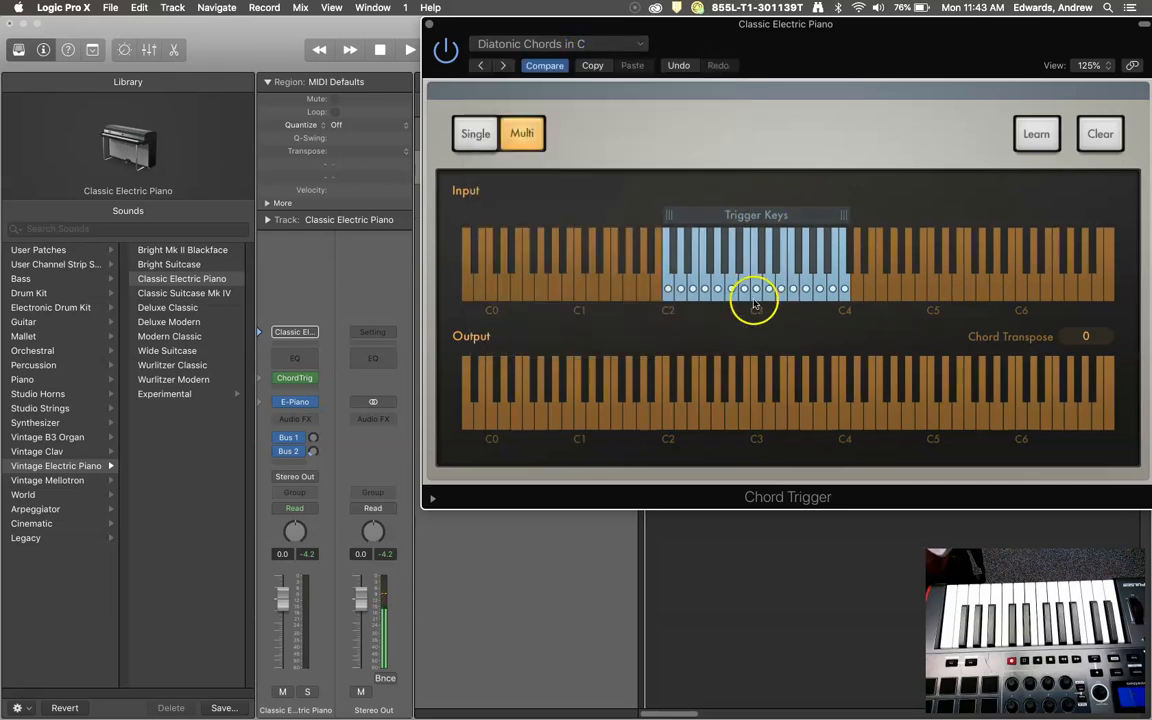
mouse_move(867, 285)
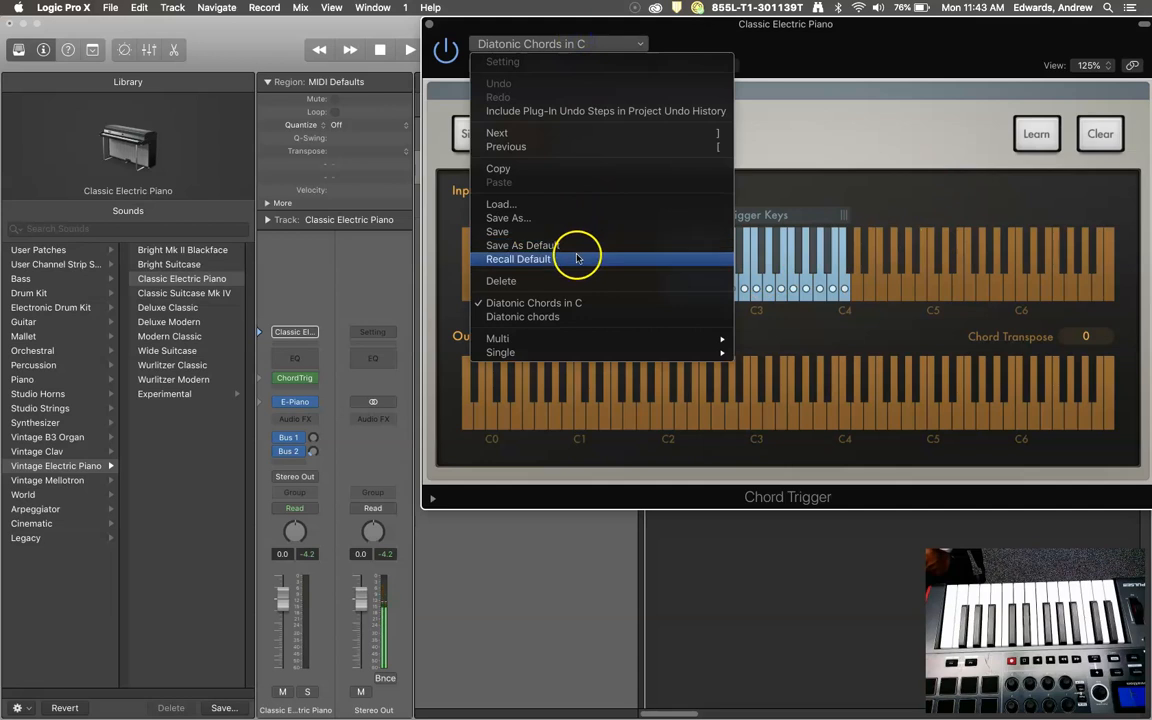
- Recall Chord Trigger's default settings and close the plug-in window
left_click(518, 259)
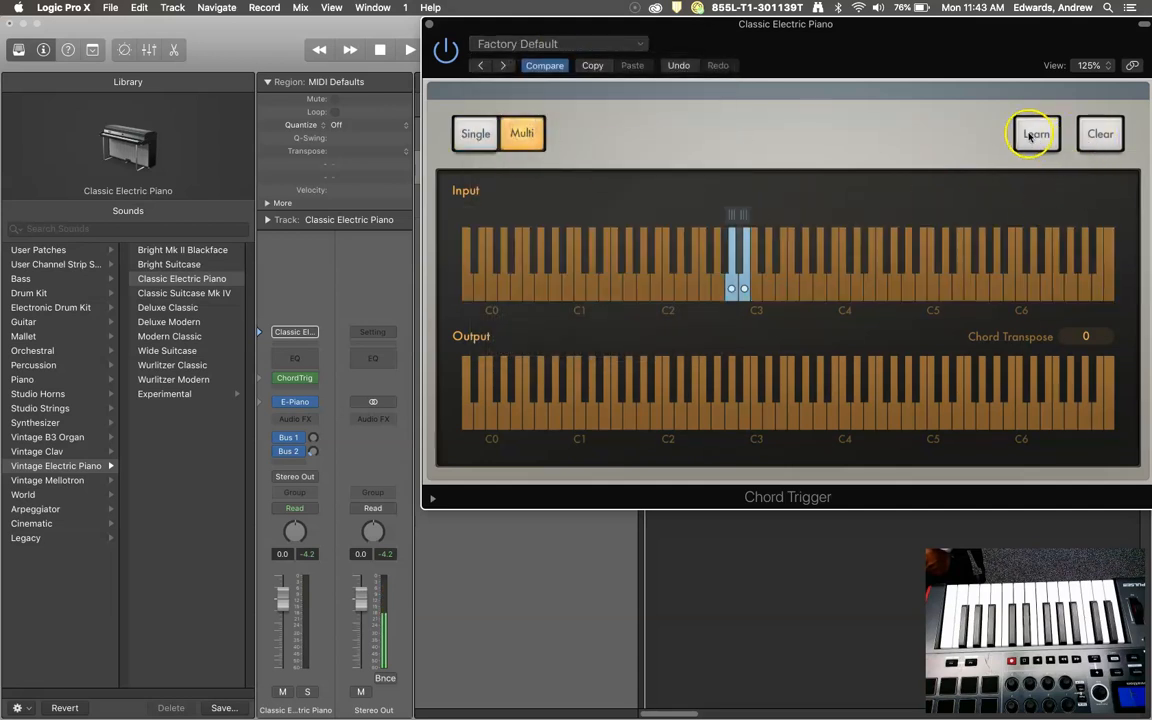
left_click(1036, 133)
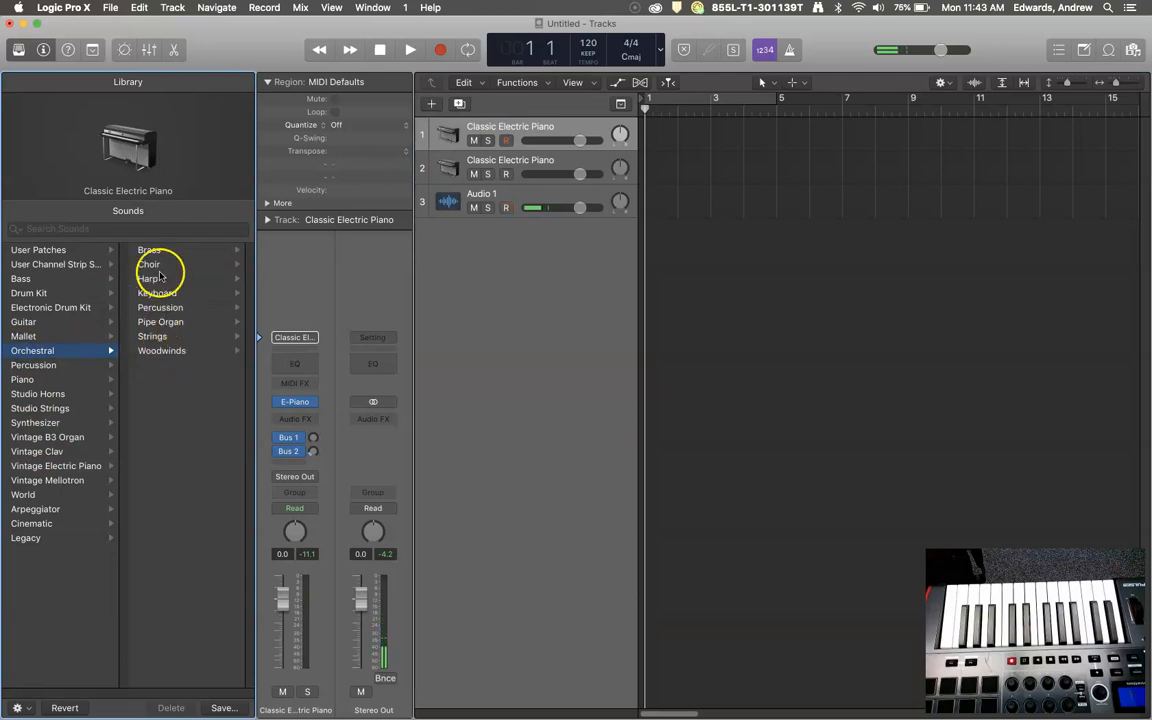
- Load Full Brass on track one, add Chord Trigger, and set it to Multi
left_click(156, 278)
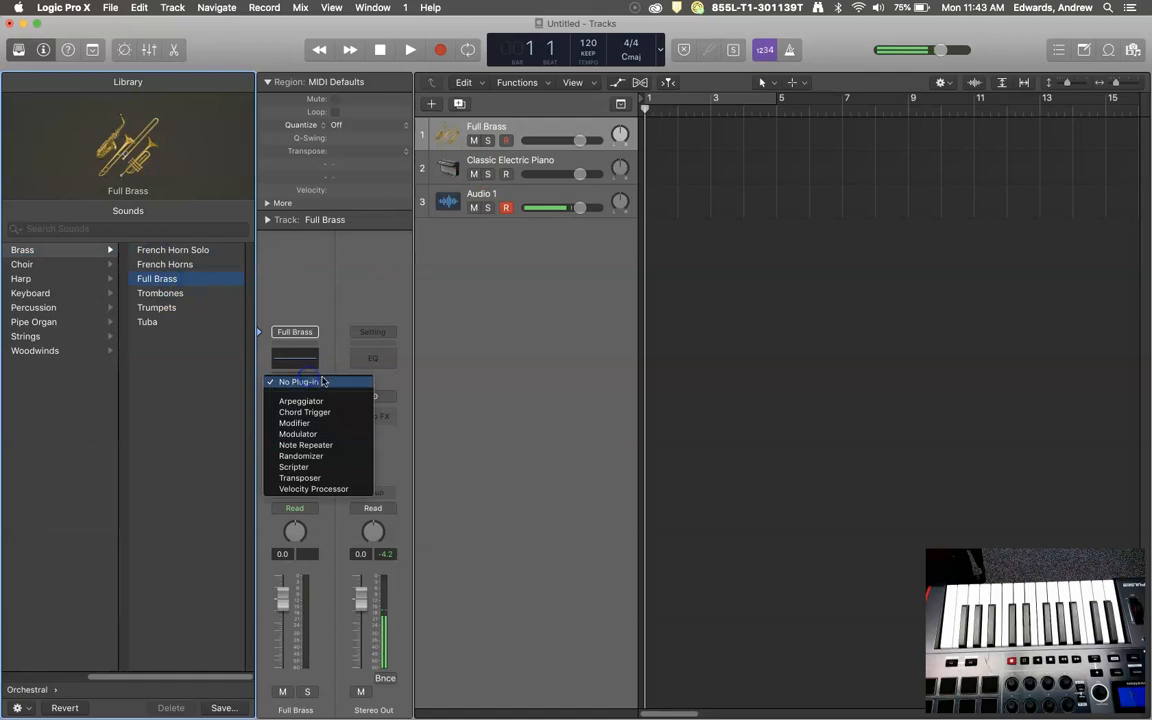
left_click(305, 412)
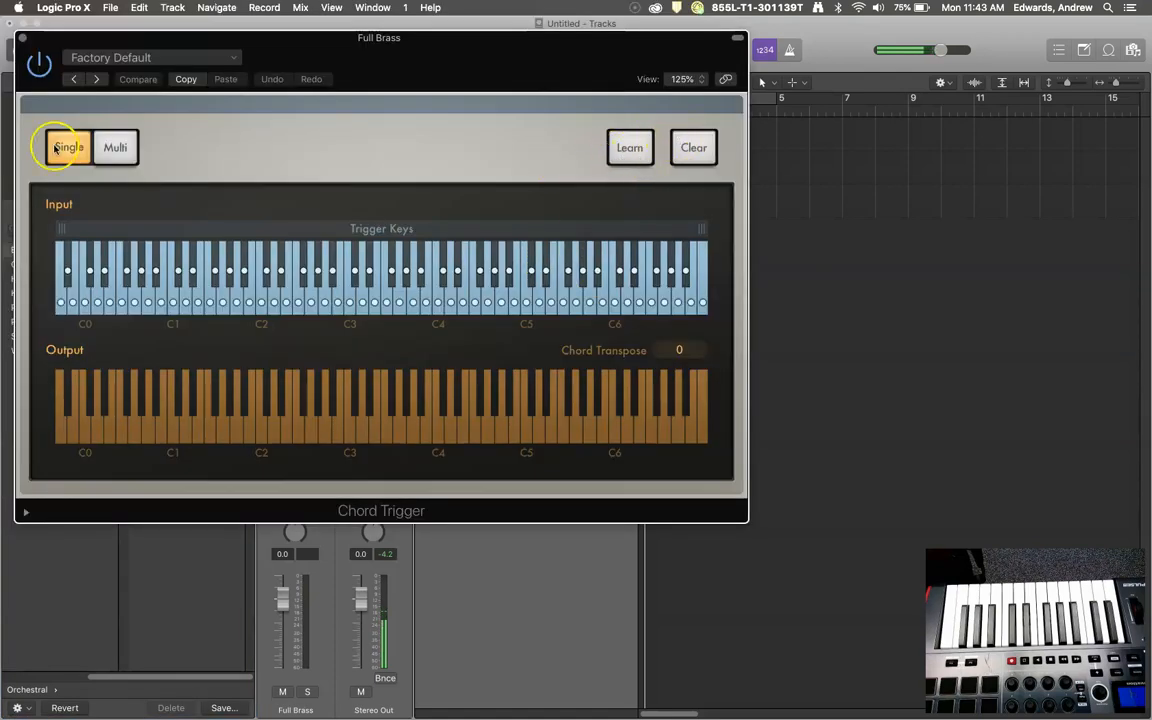
left_click(115, 147)
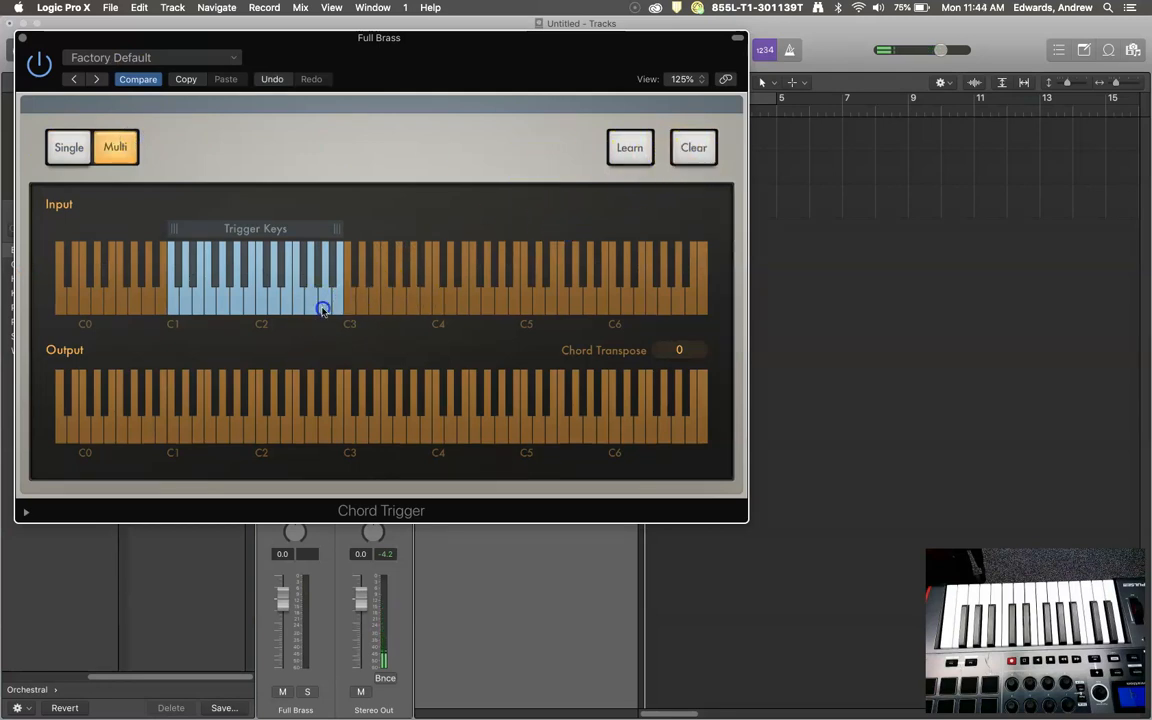
- Learn brass chords for C3 and a lower white key, ending Learn each time
left_click(629, 147)
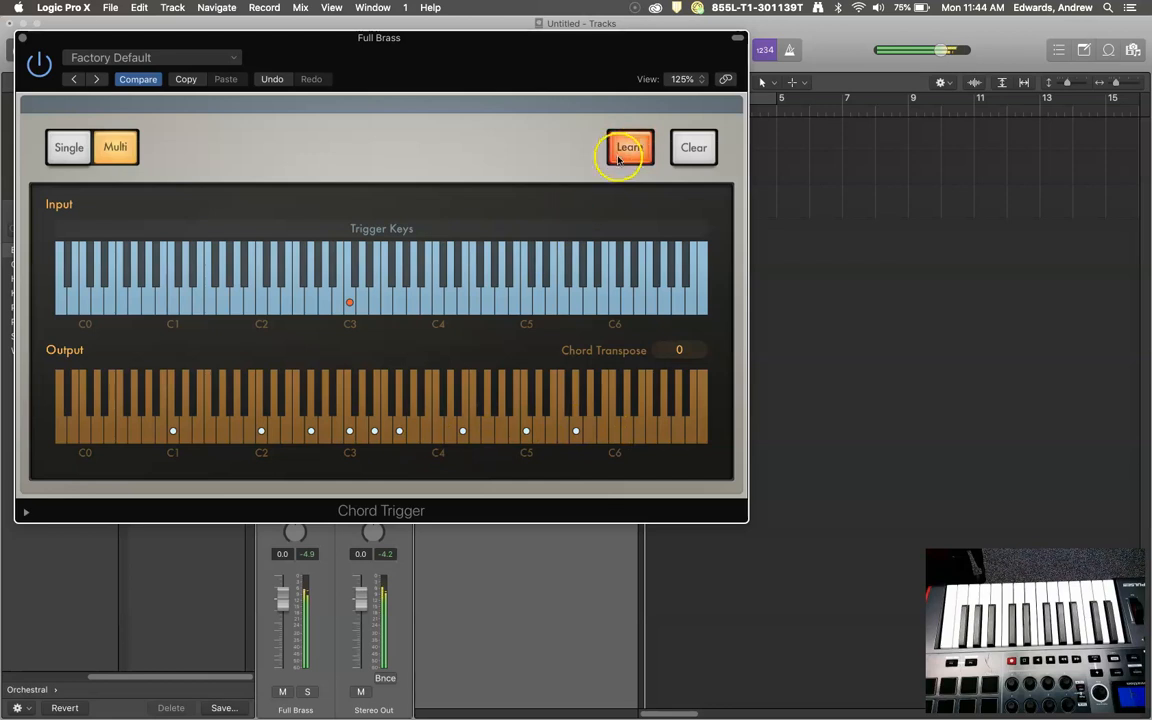
left_click(629, 147)
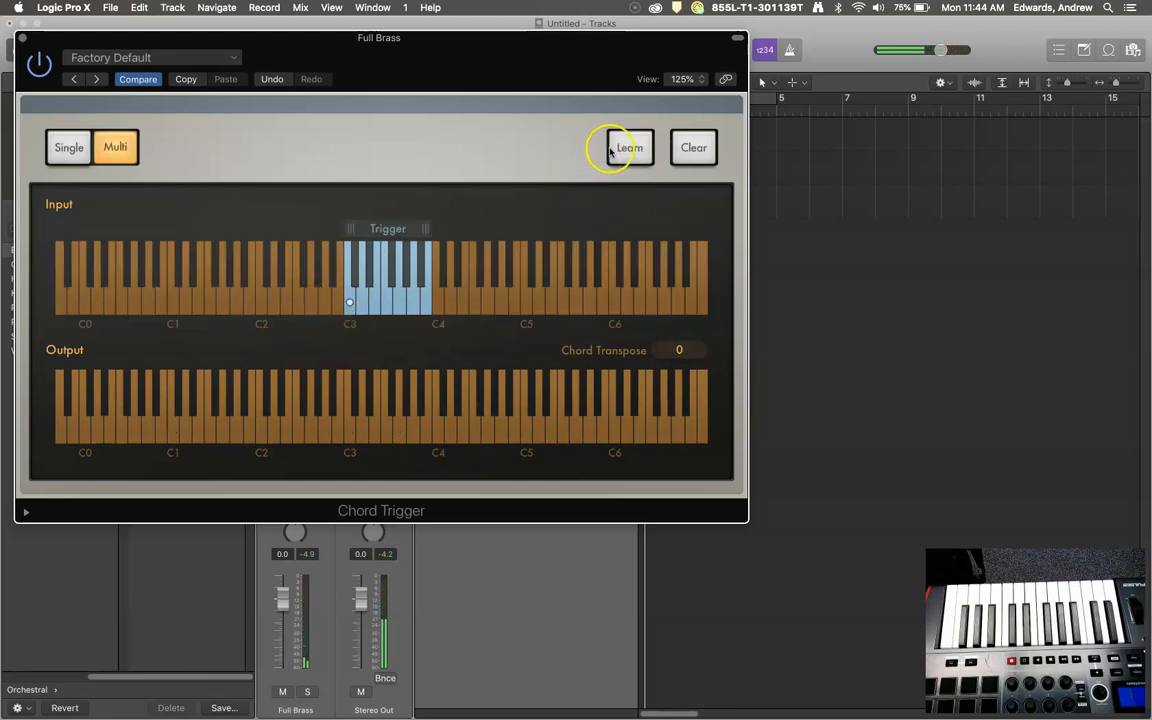
left_click(629, 147)
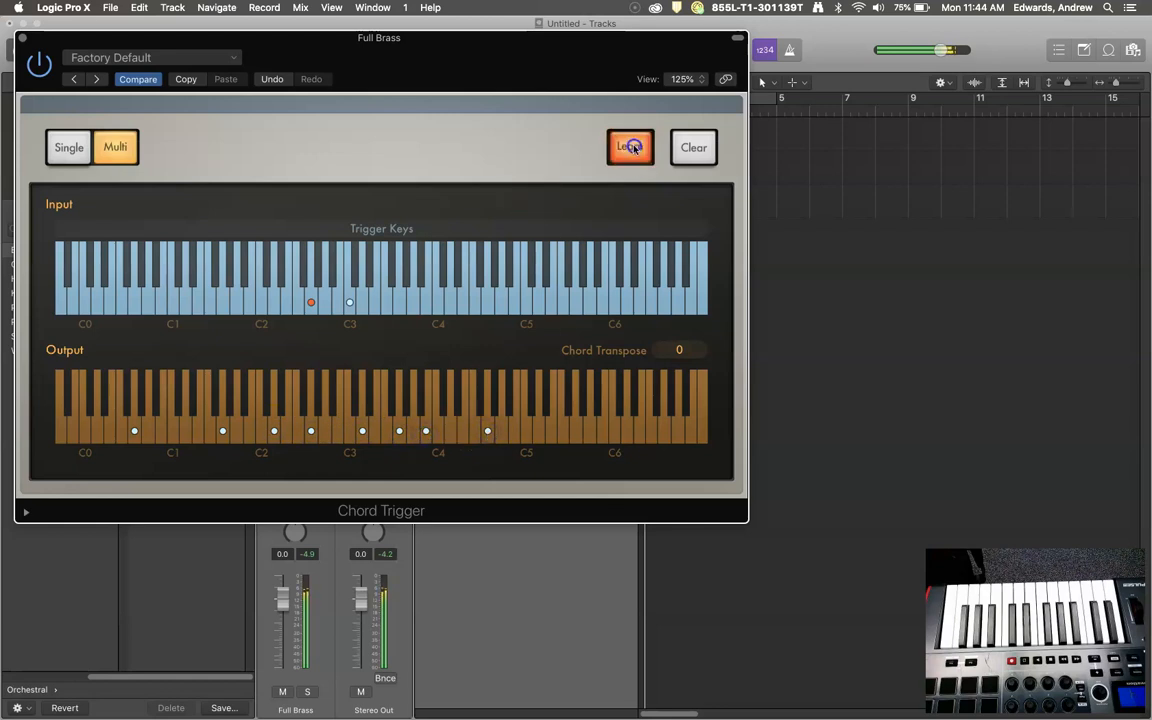
left_click(630, 147)
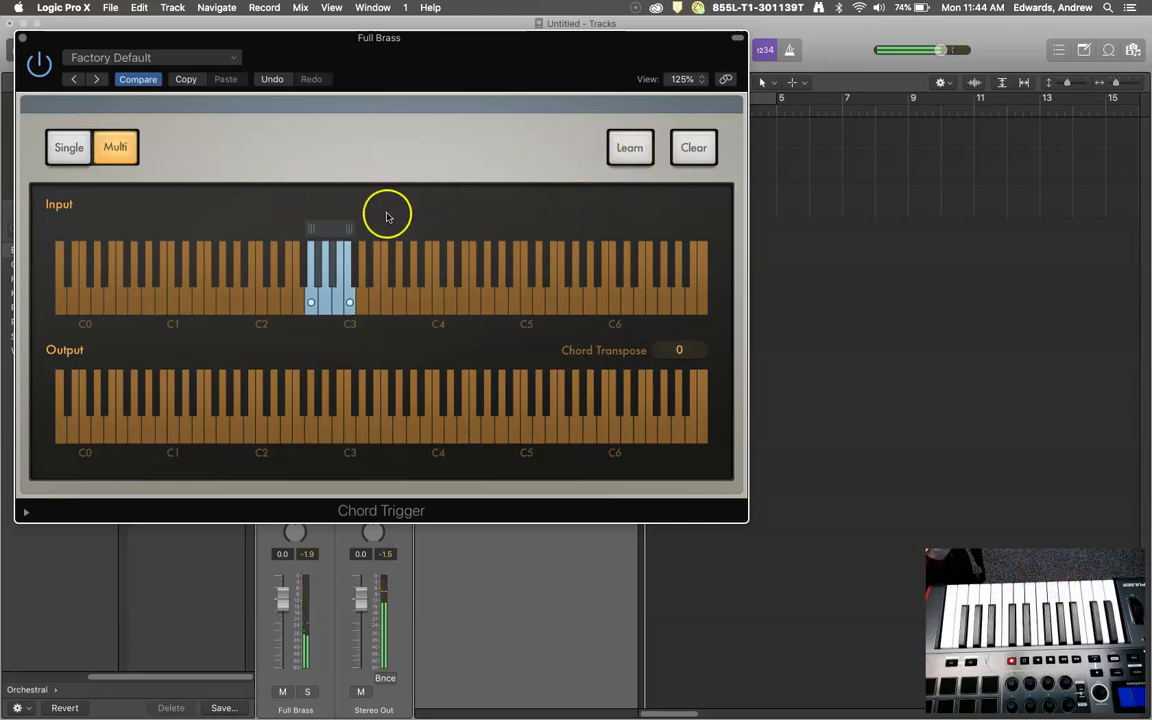
mouse_move(393, 182)
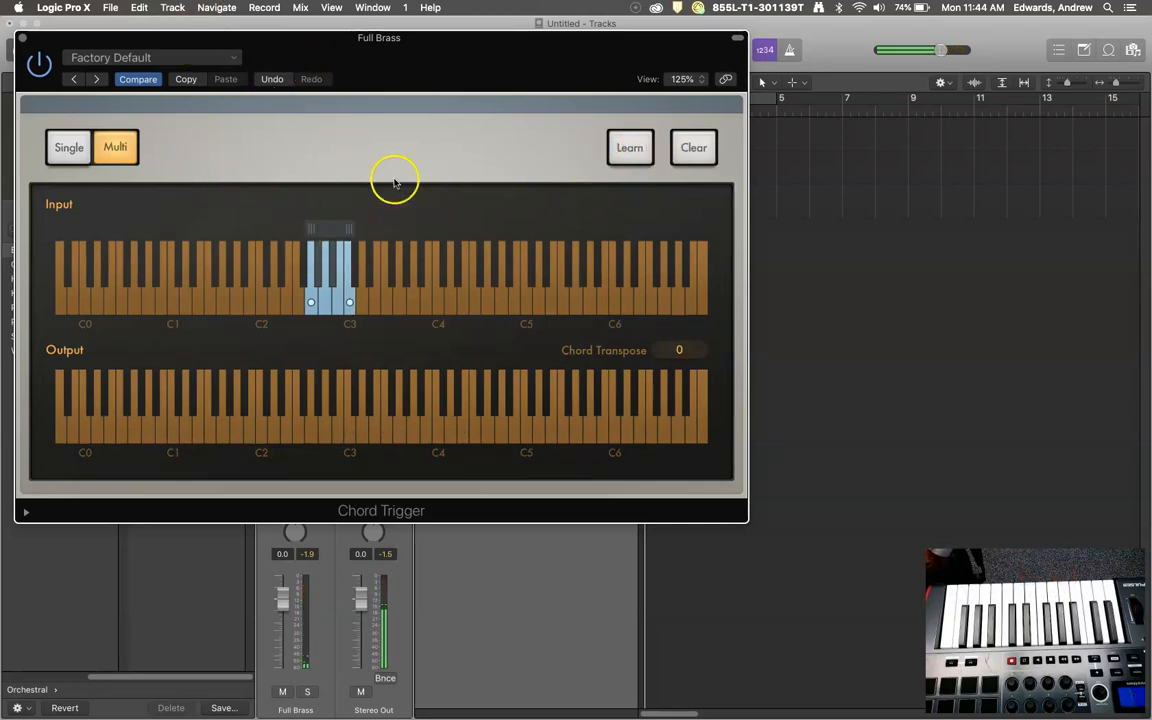
mouse_move(361, 177)
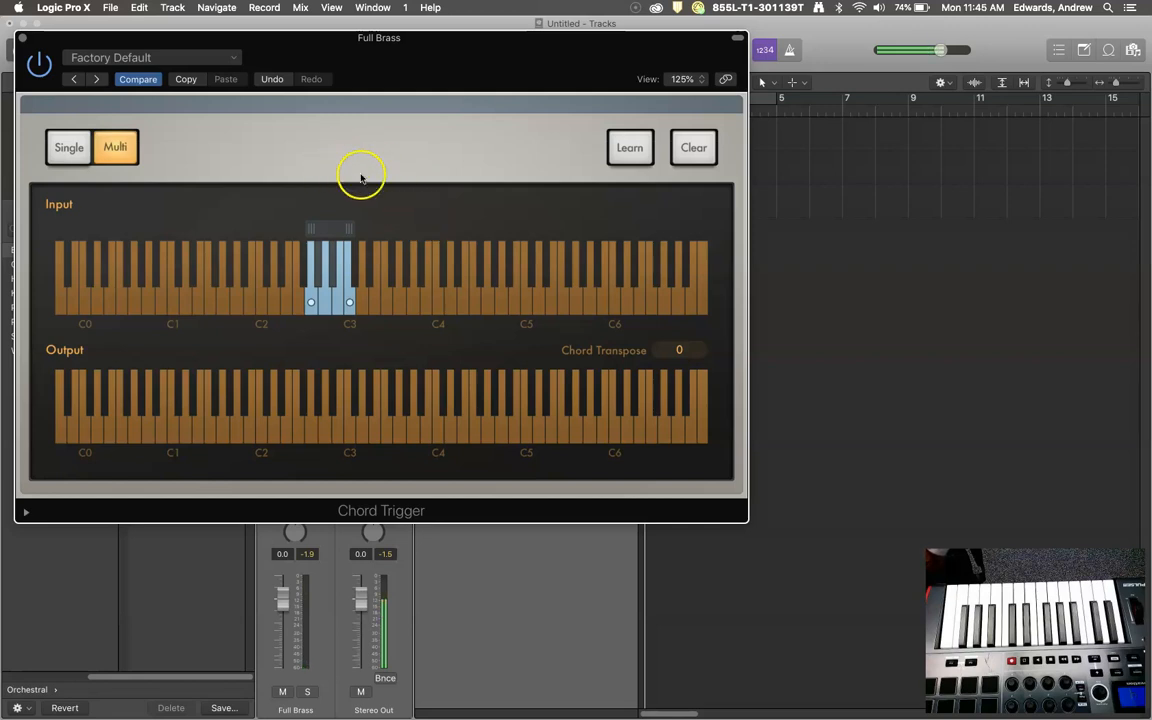
mouse_move(430, 223)
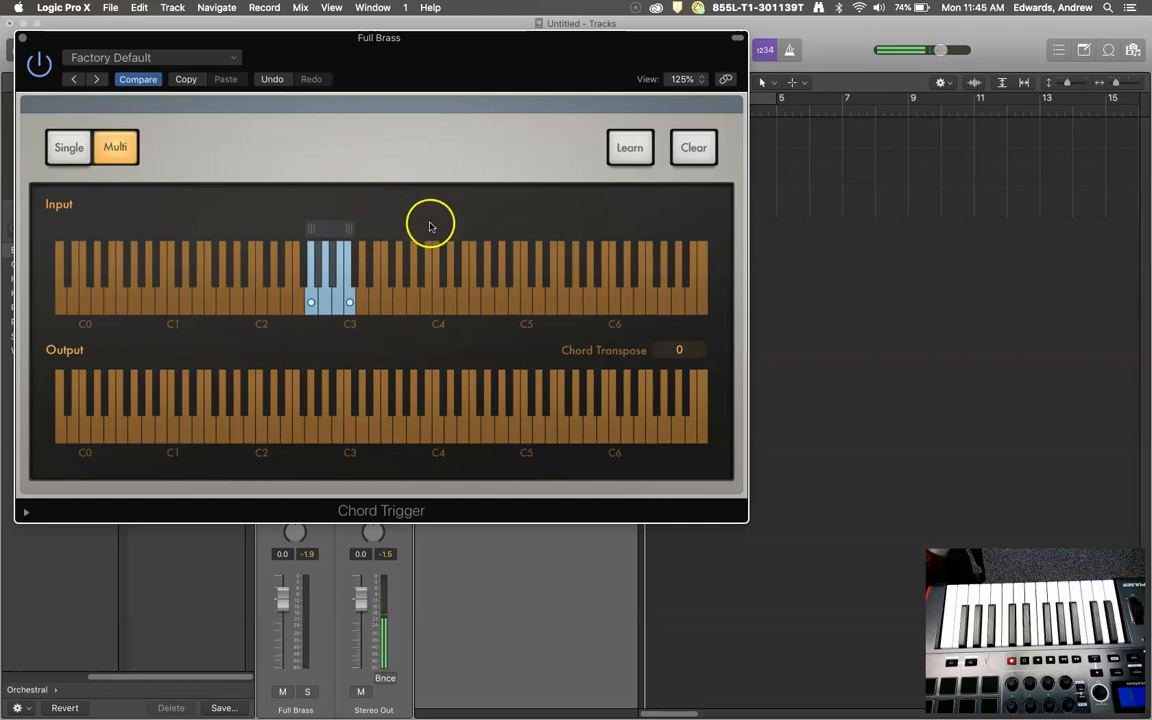
mouse_move(535, 237)
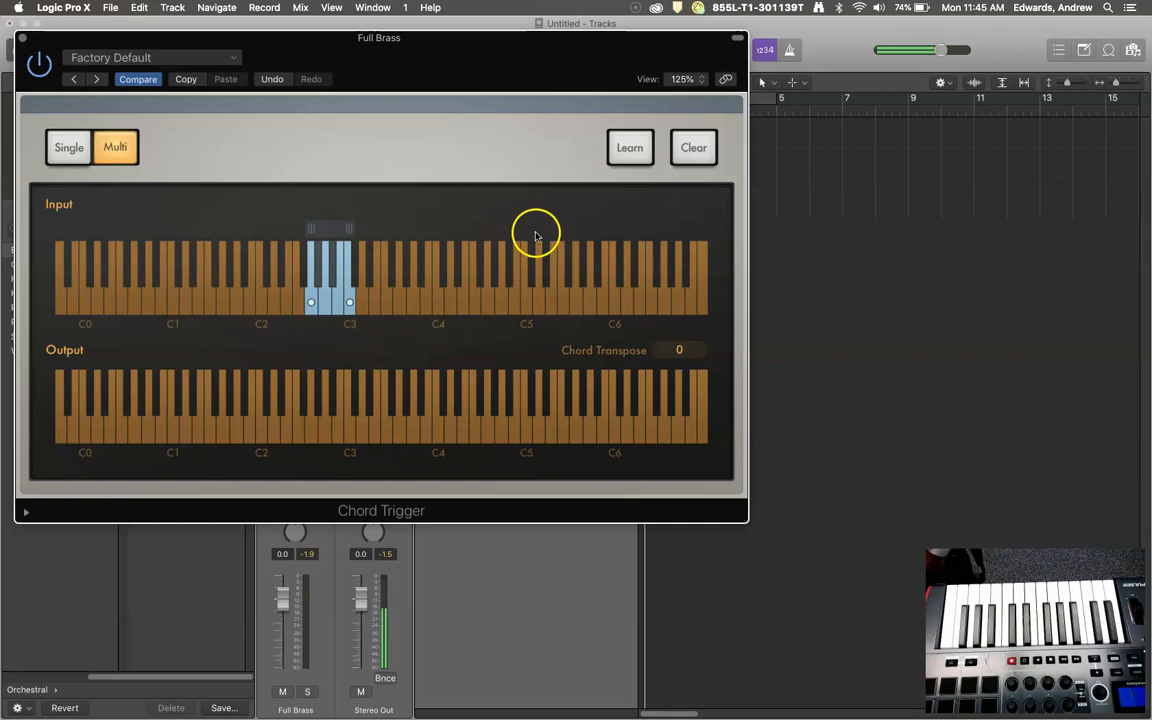
mouse_move(385, 228)
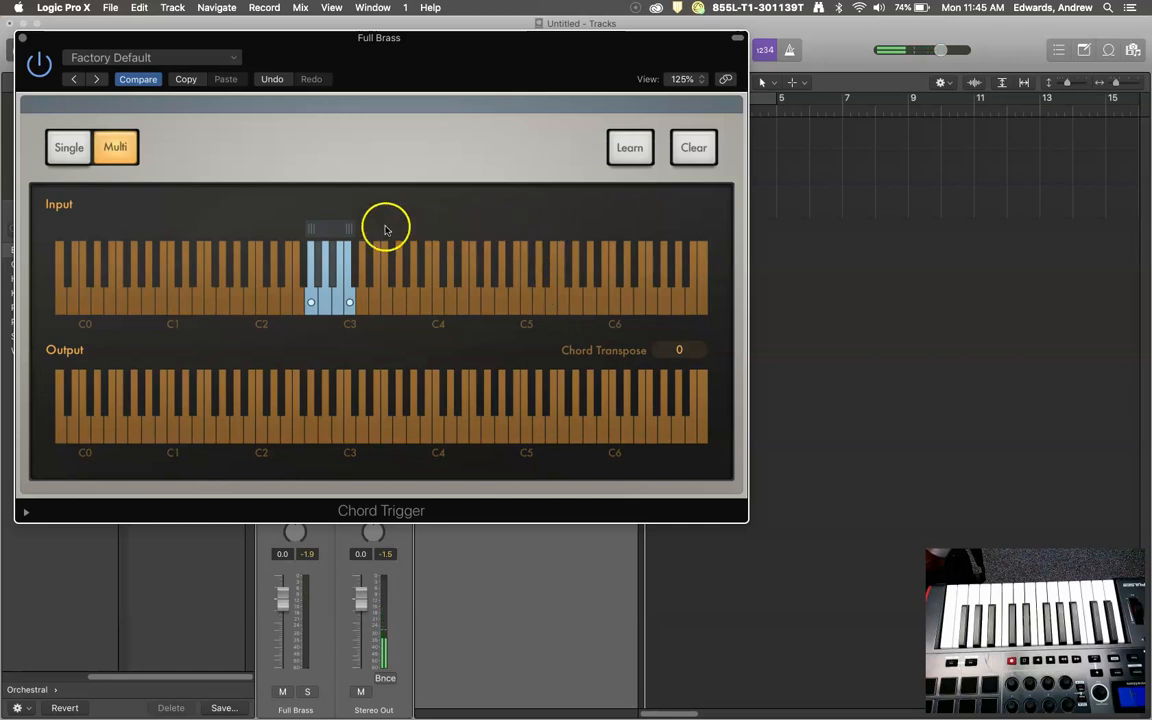
mouse_move(392, 158)
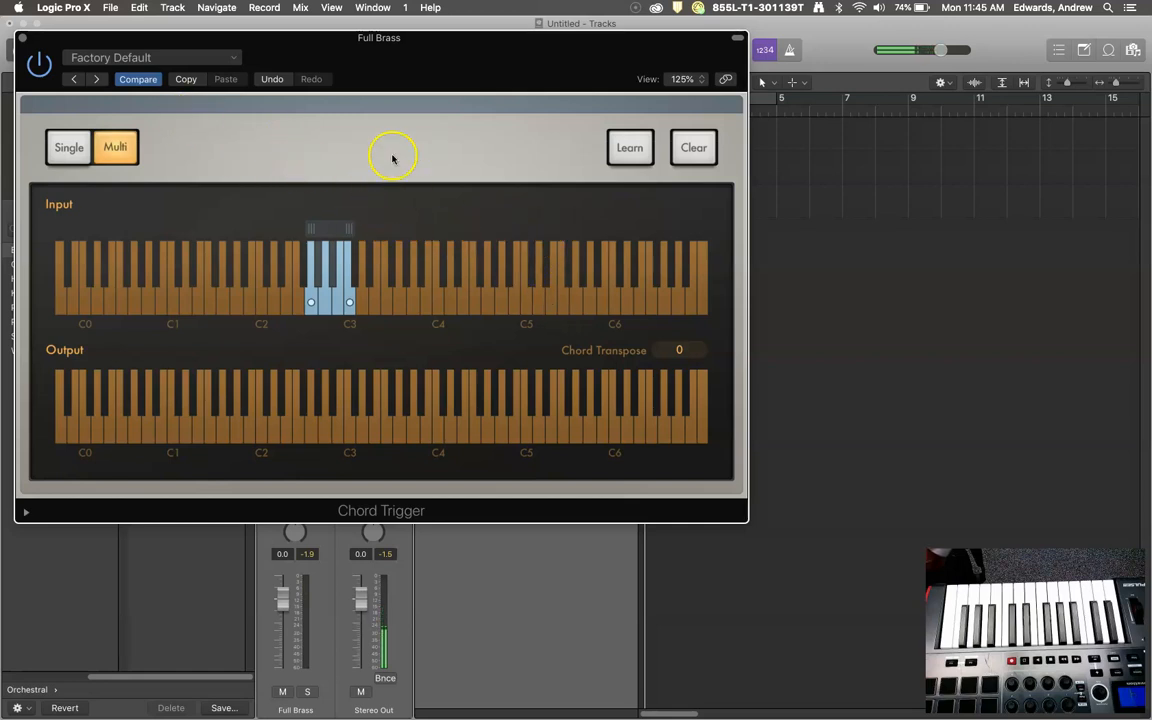